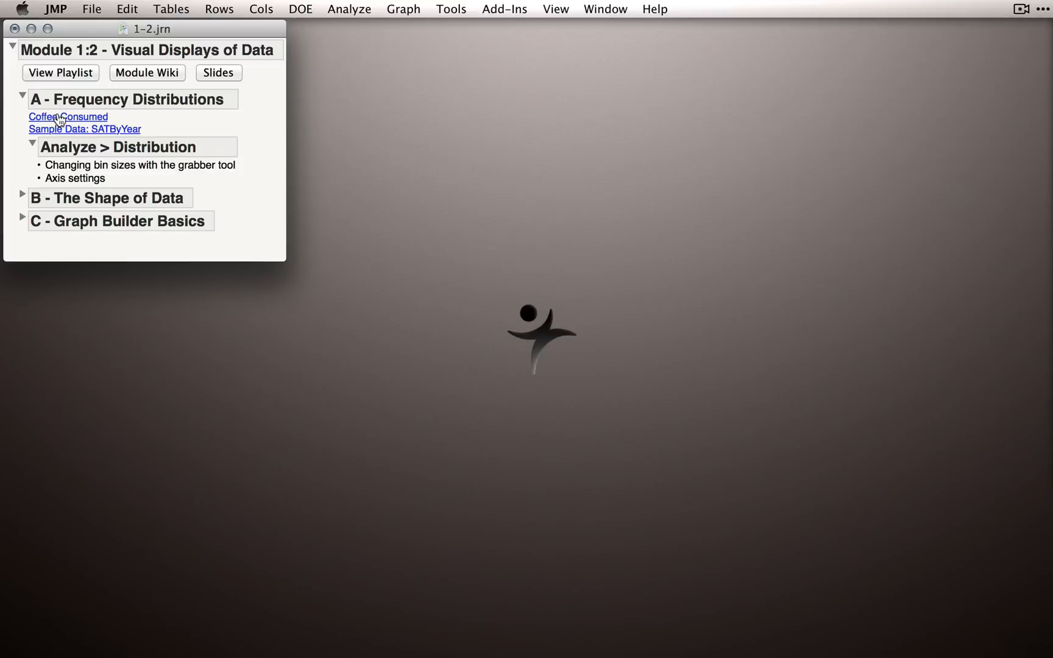
# Open the Coffee Consumed data table from the journal and clear the Person column selection.
pyautogui.click(67, 115)
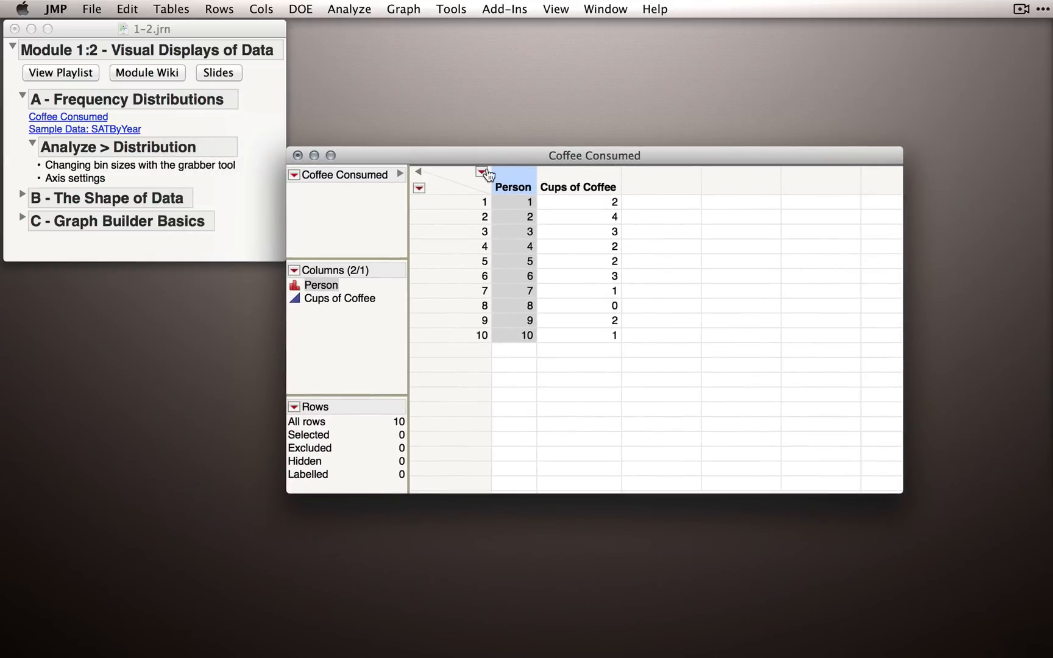
pyautogui.click(513, 186)
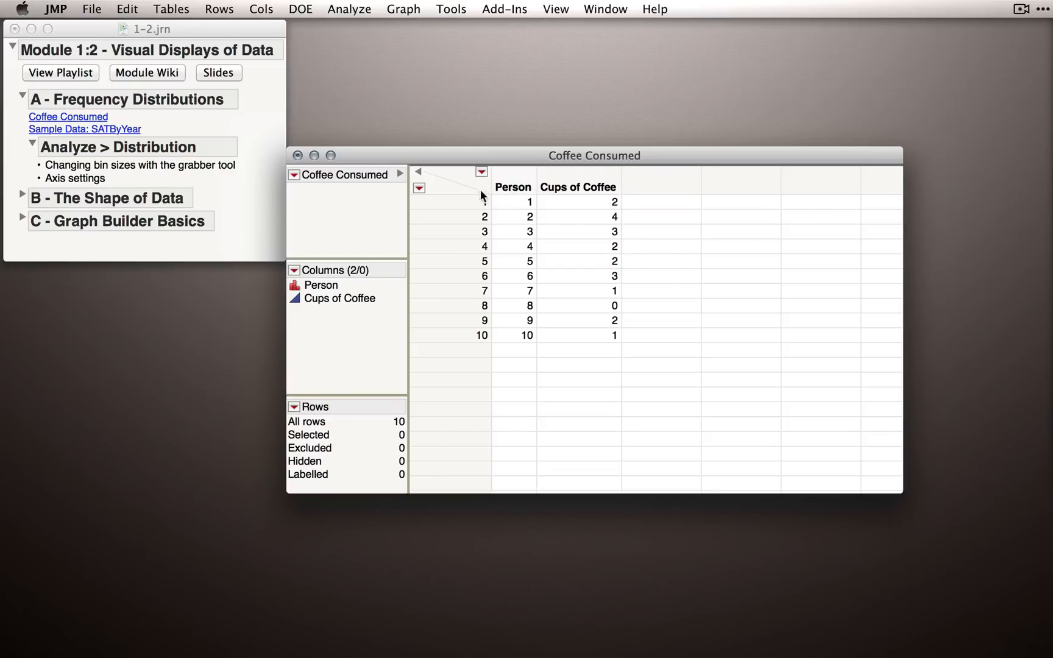
pyautogui.click(449, 201)
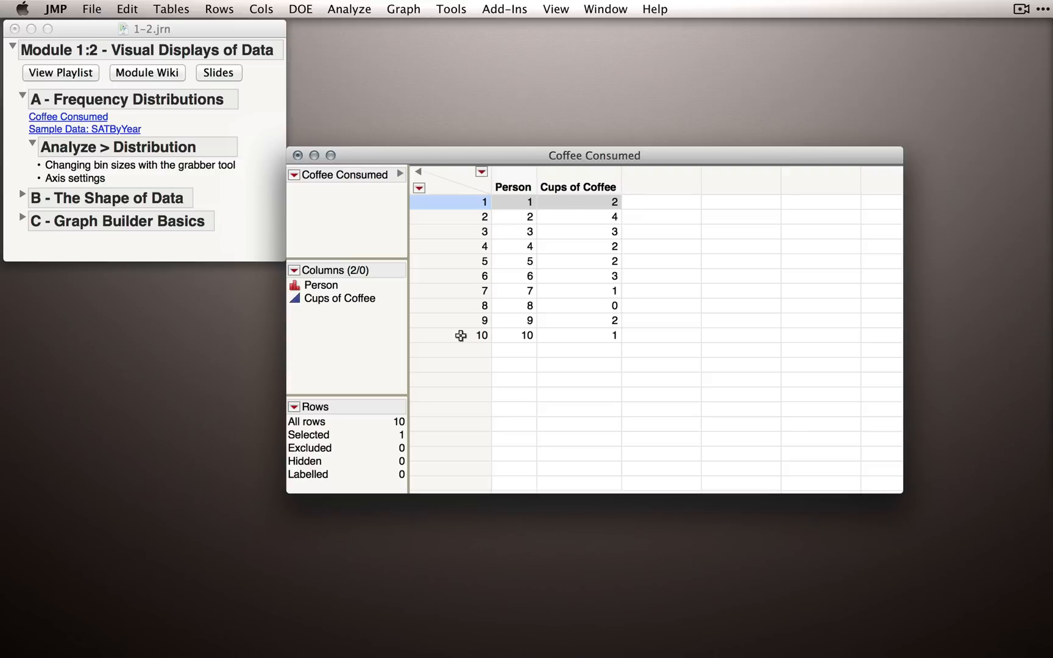
pyautogui.moveTo(519, 193)
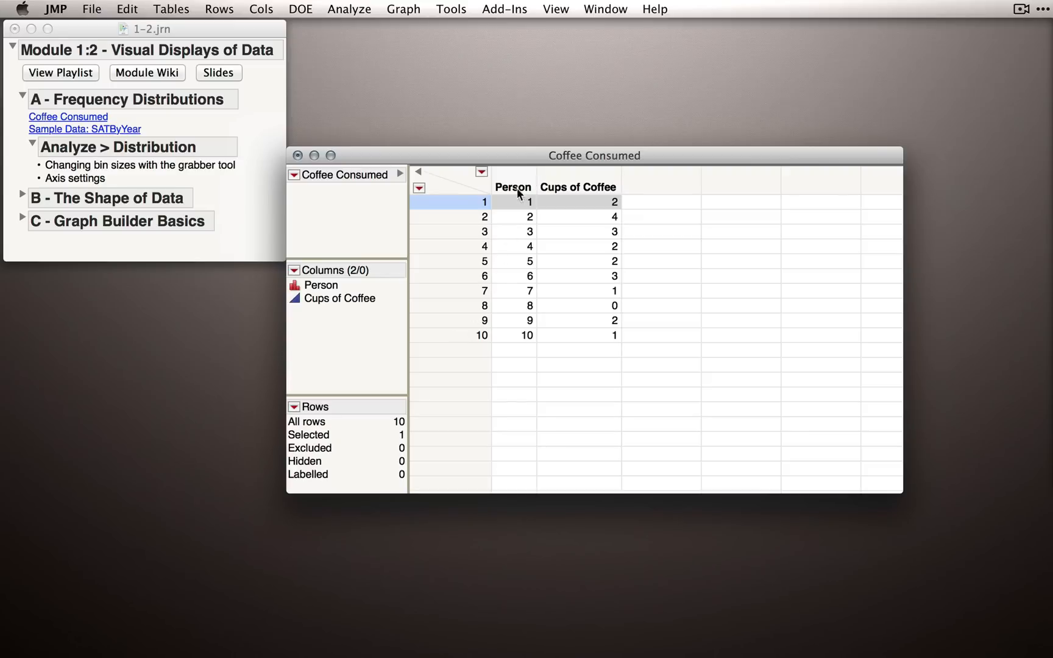
pyautogui.moveTo(512, 178)
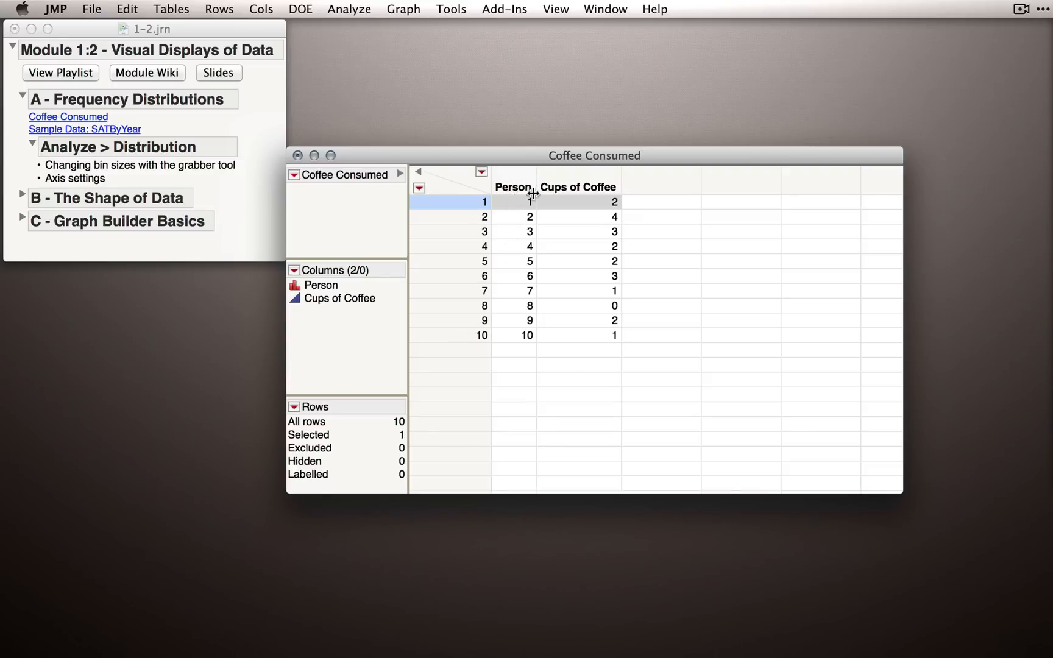
pyautogui.moveTo(510, 323)
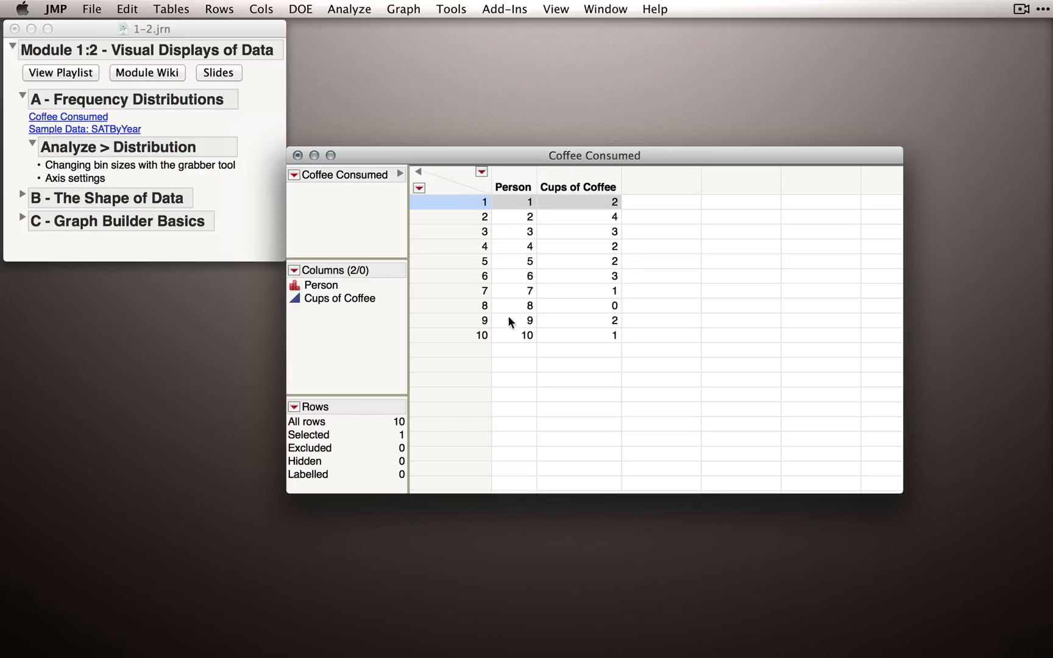
pyautogui.moveTo(537, 365)
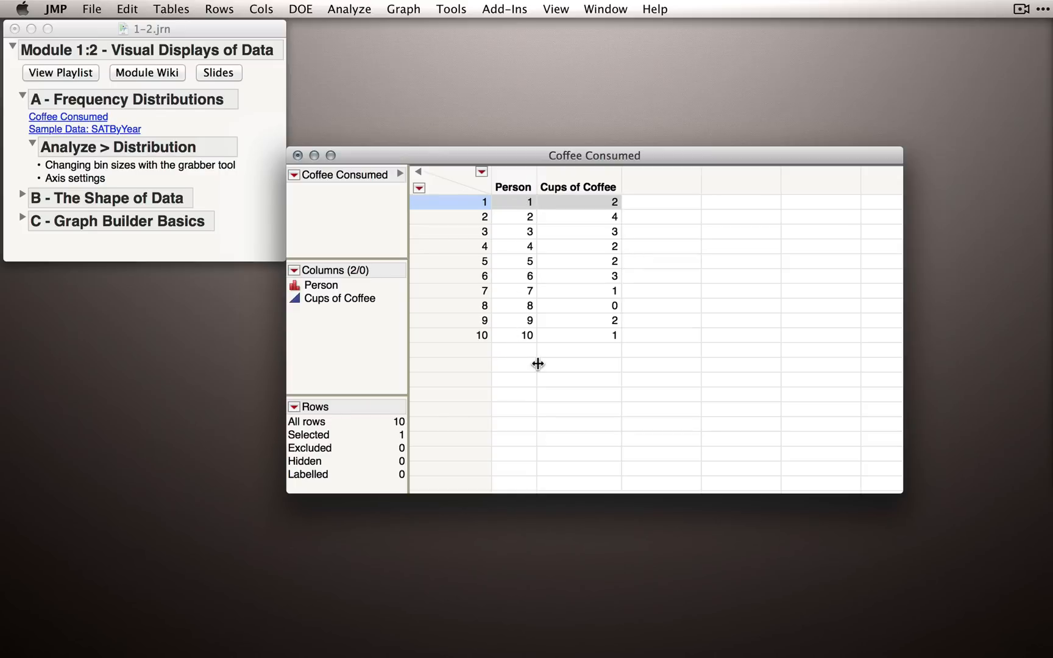
pyautogui.moveTo(561, 282)
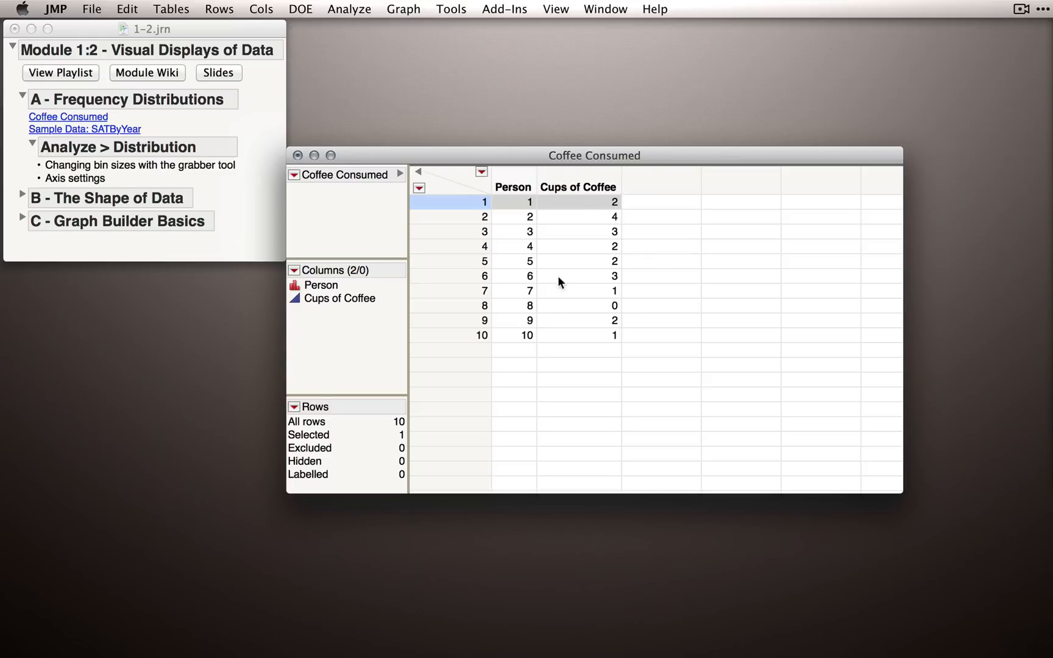
pyautogui.moveTo(576, 203)
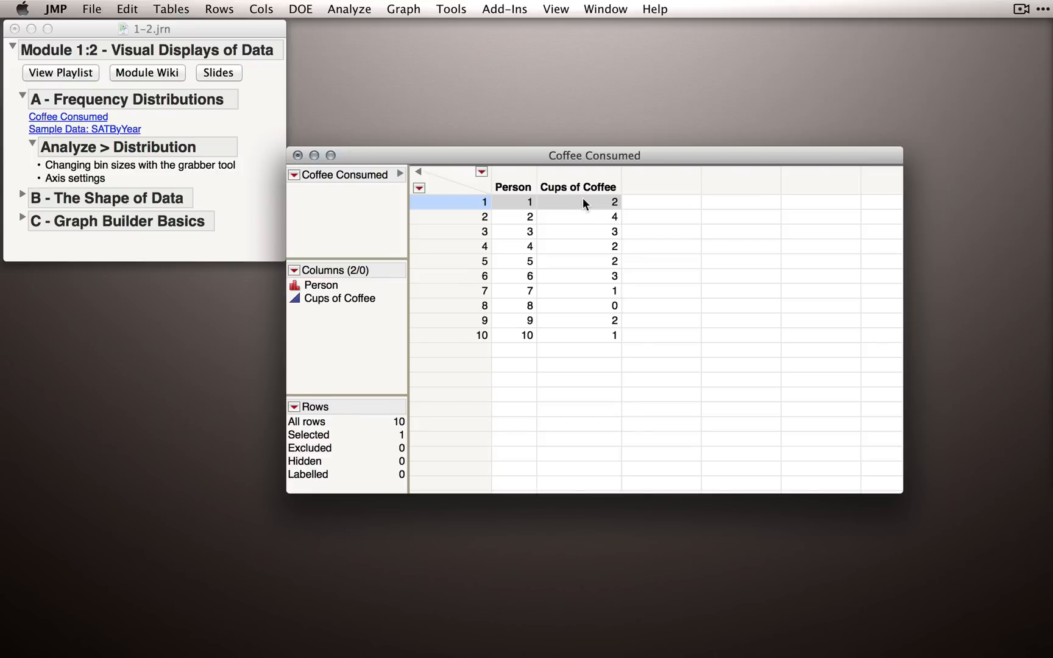
pyautogui.moveTo(349, 18)
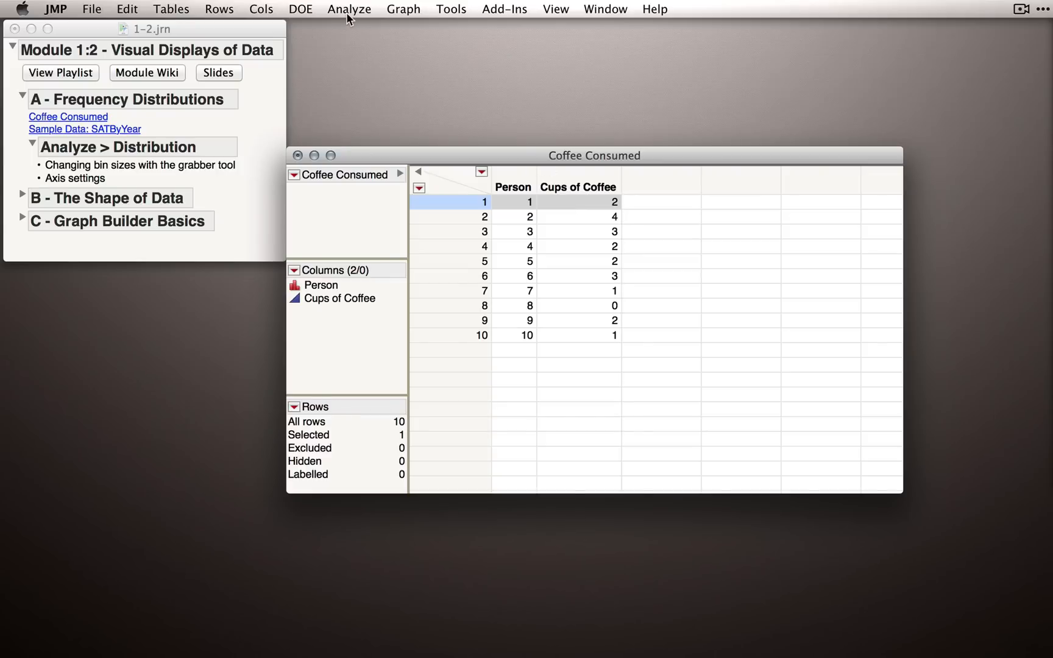
# Launch Analyze > Distribution and assign Cups of Coffee as the Y, Columns variable.
pyautogui.click(349, 9)
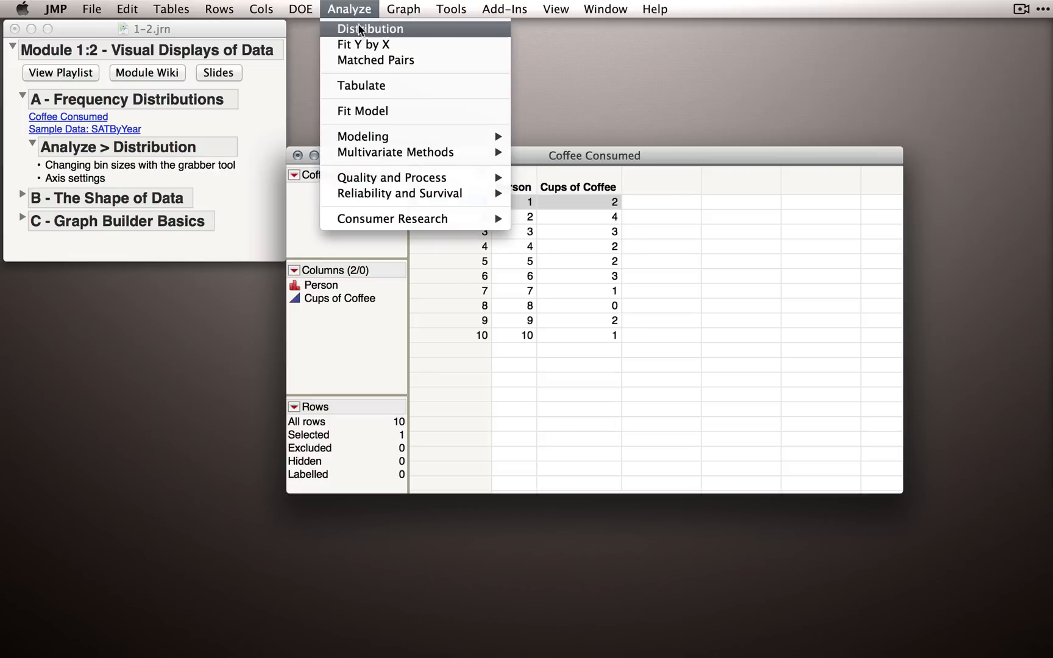
pyautogui.click(371, 29)
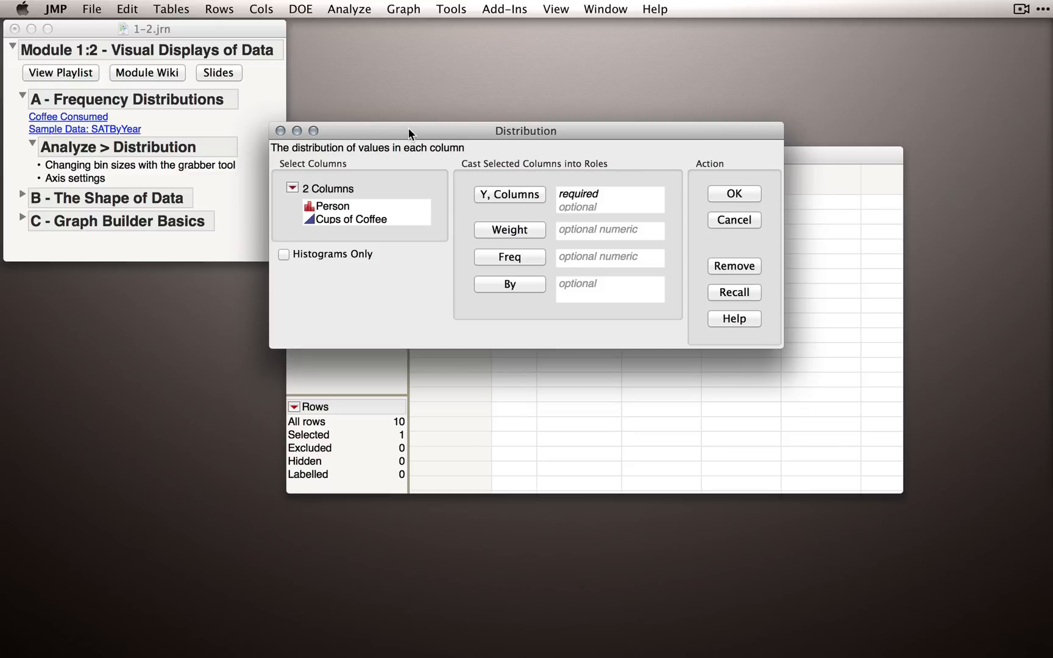
pyautogui.moveTo(375, 201)
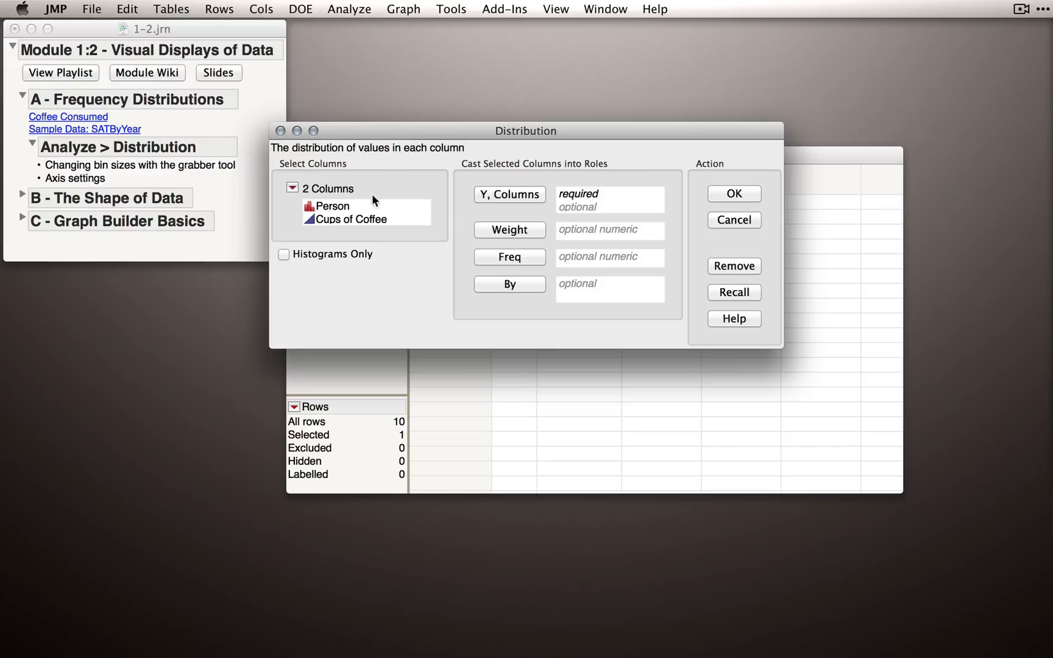
pyautogui.click(353, 219)
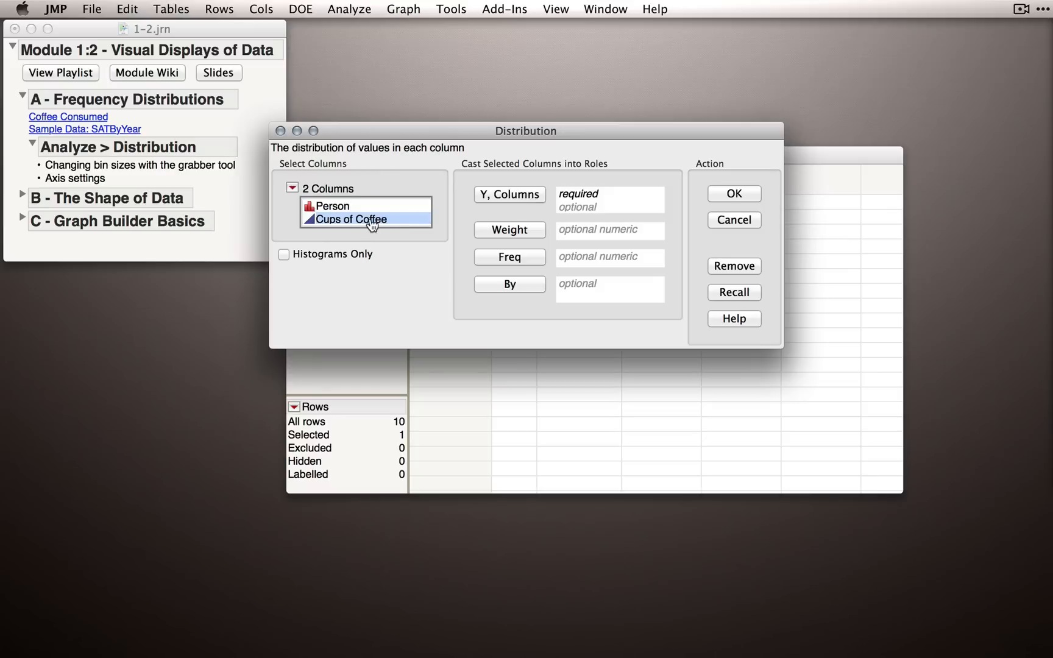
pyautogui.click(508, 194)
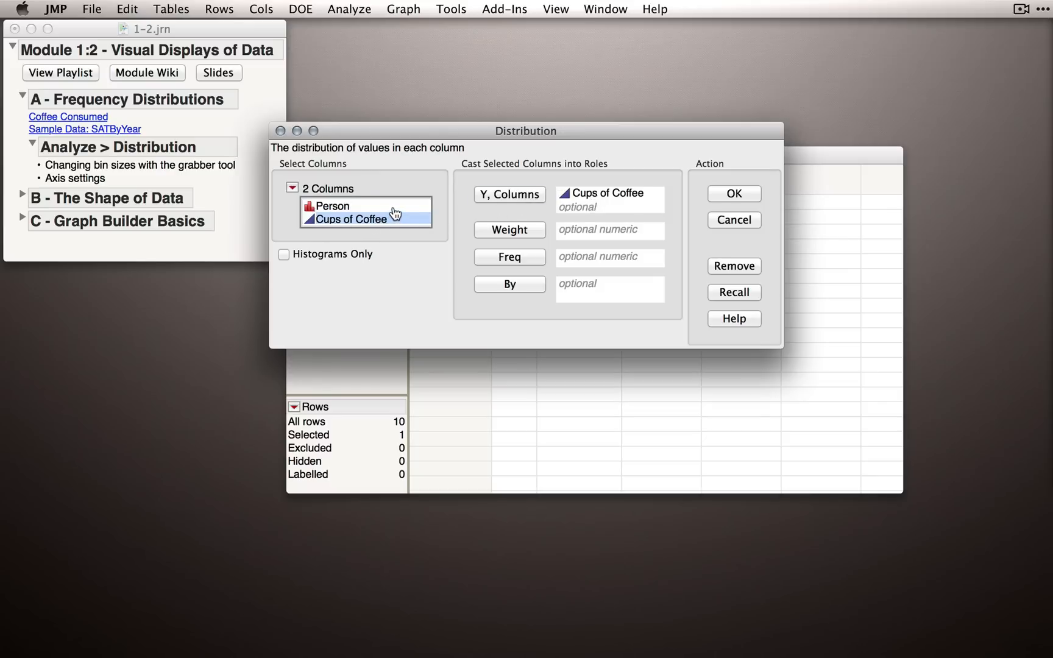
pyautogui.moveTo(406, 243)
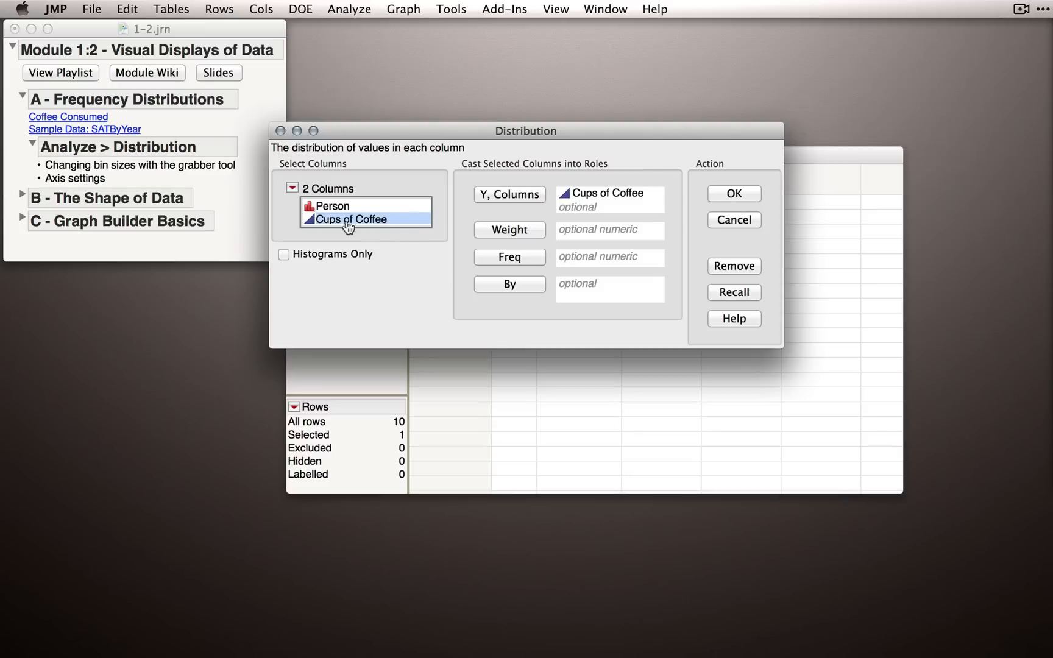
pyautogui.moveTo(400, 252)
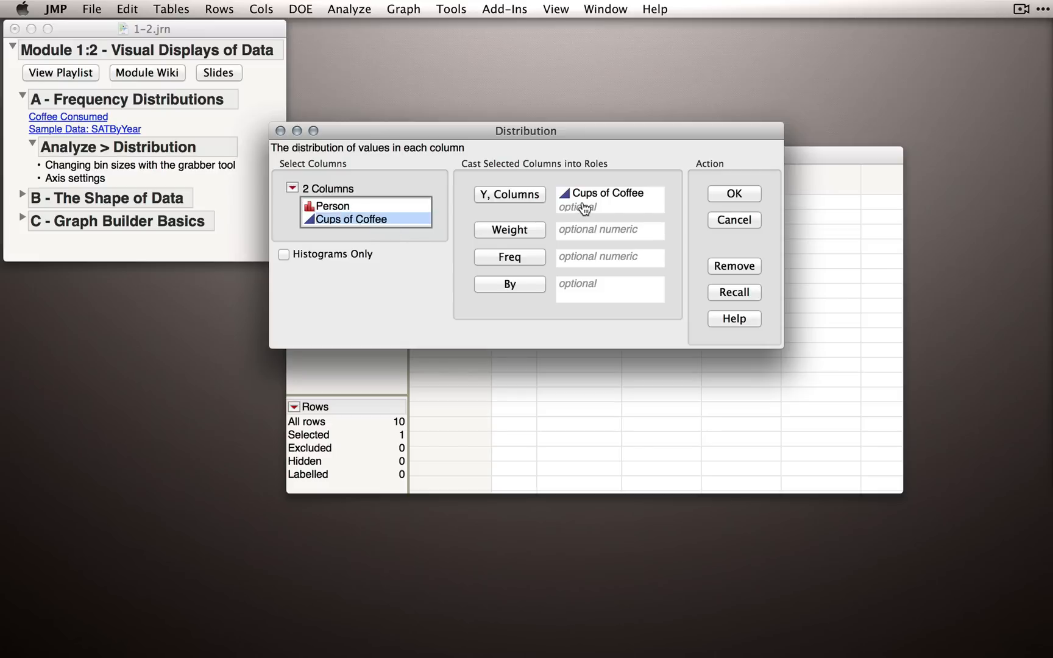
pyautogui.click(732, 194)
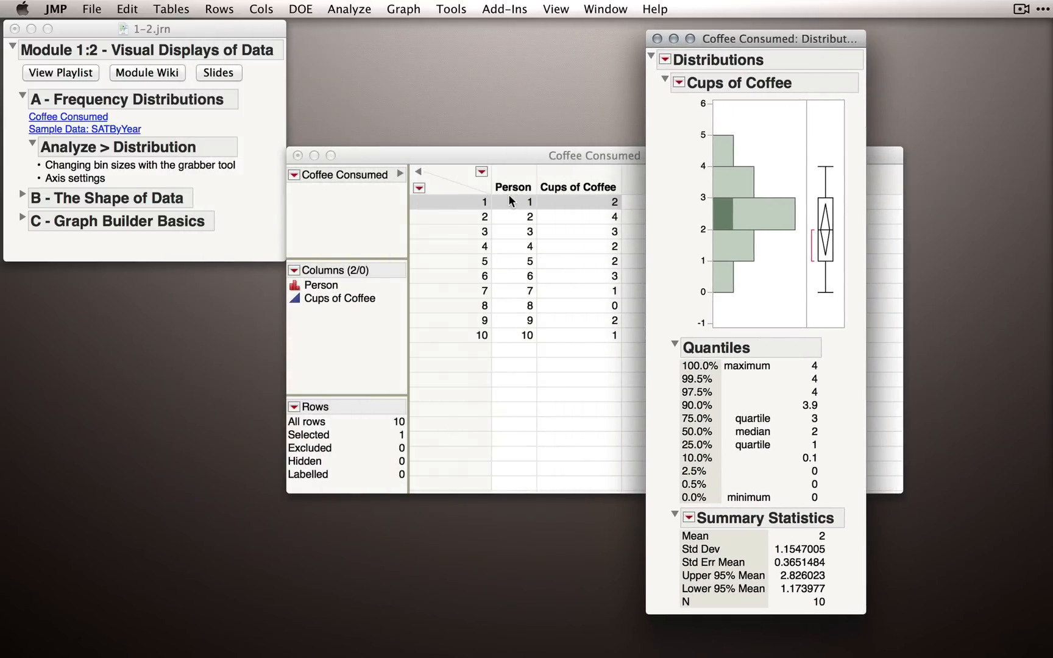
pyautogui.moveTo(716, 208)
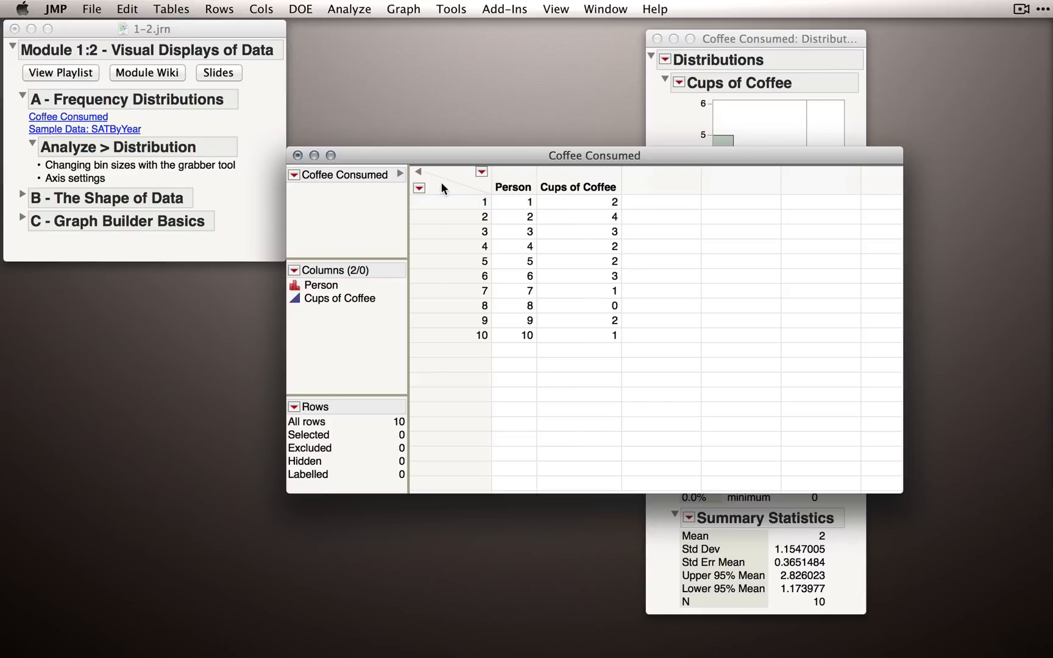
pyautogui.moveTo(463, 180)
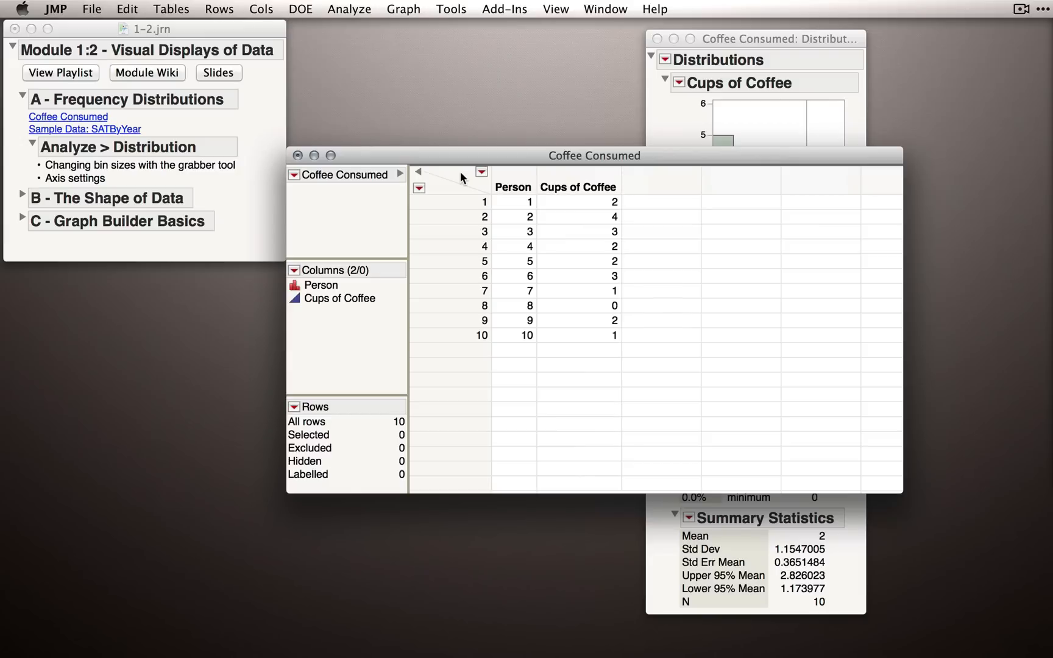
pyautogui.moveTo(443, 189)
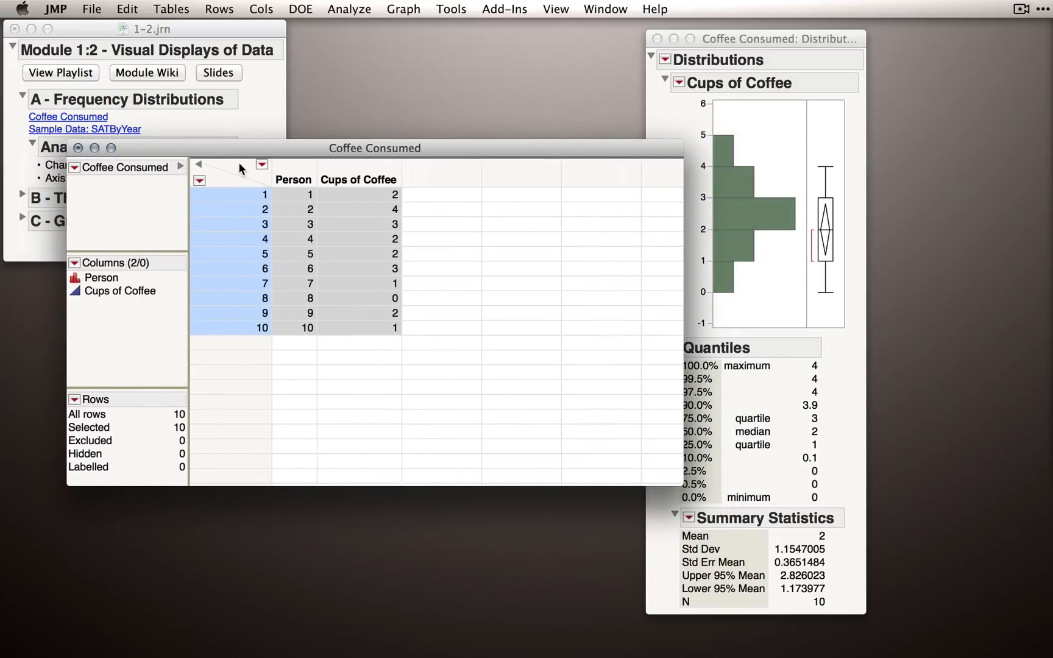
pyautogui.click(292, 180)
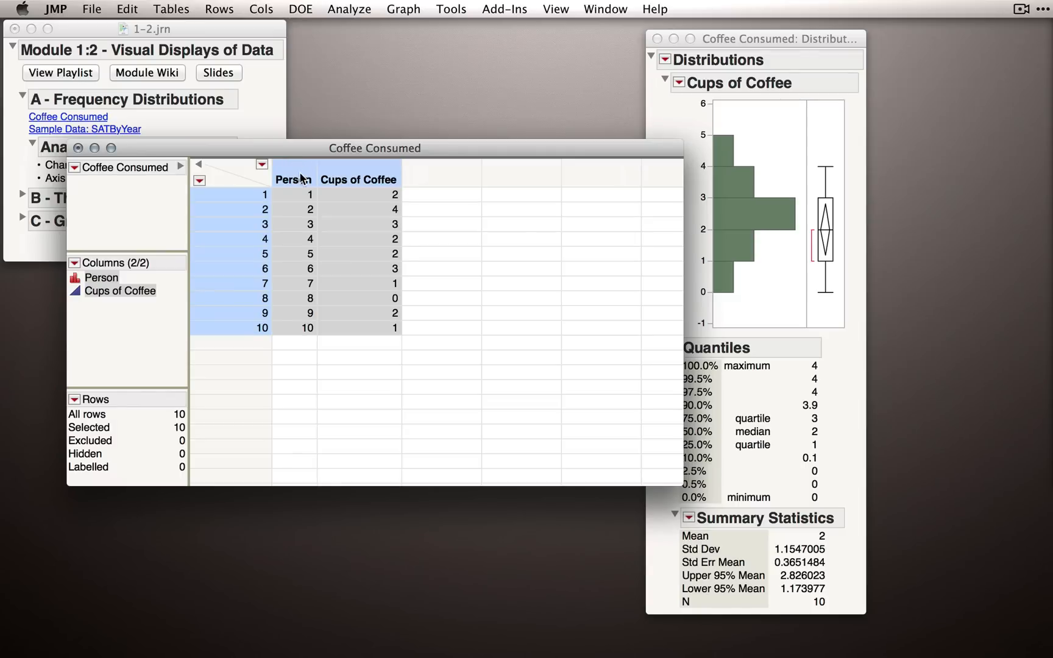
pyautogui.moveTo(223, 184)
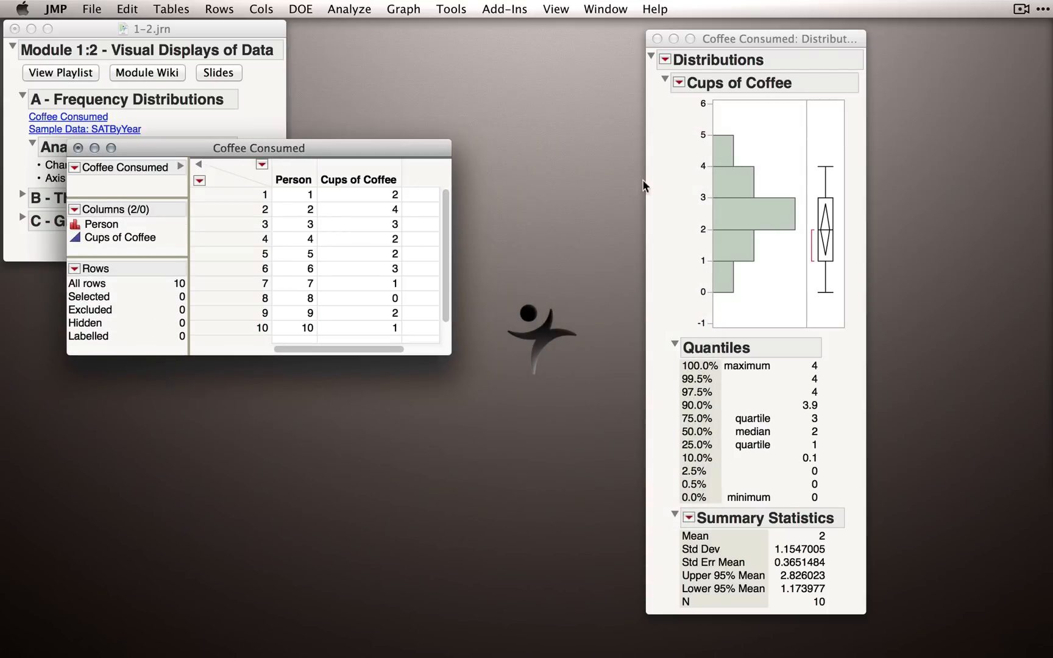
# Move the Distribution report window by its title bar to sit beside the data table.
pyautogui.moveTo(772, 38); pyautogui.dragTo(514, 38)
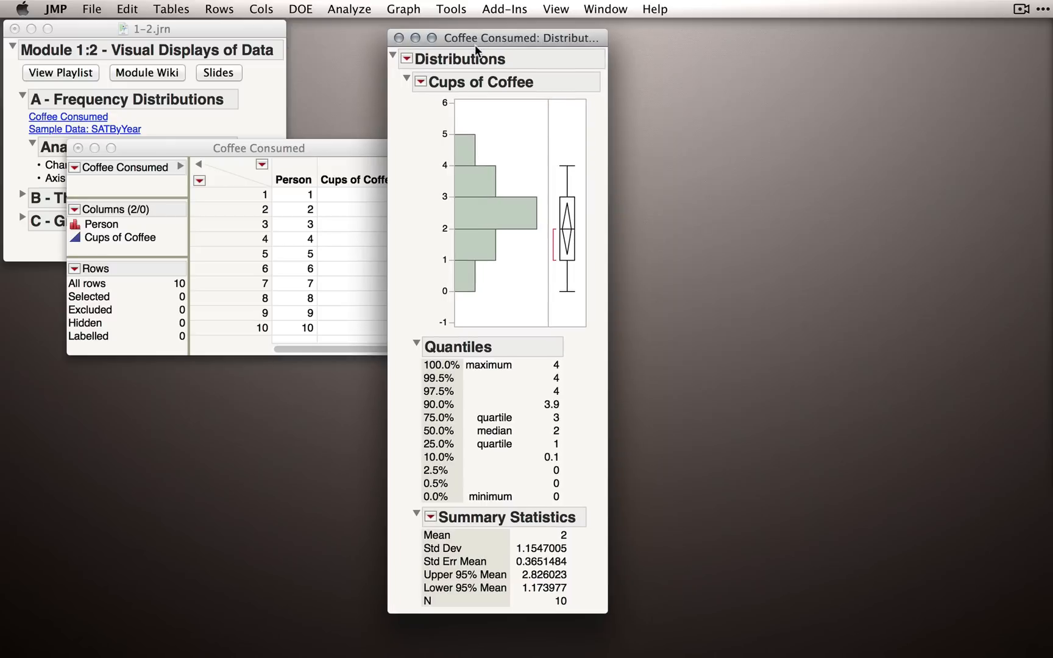
pyautogui.moveTo(507, 165)
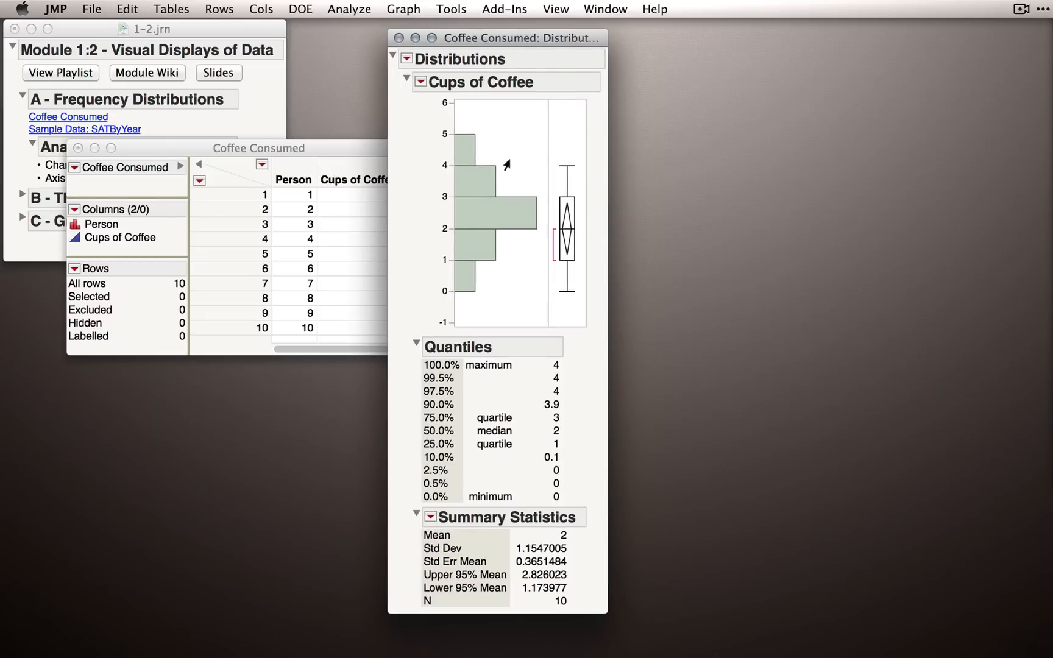
pyautogui.moveTo(534, 225)
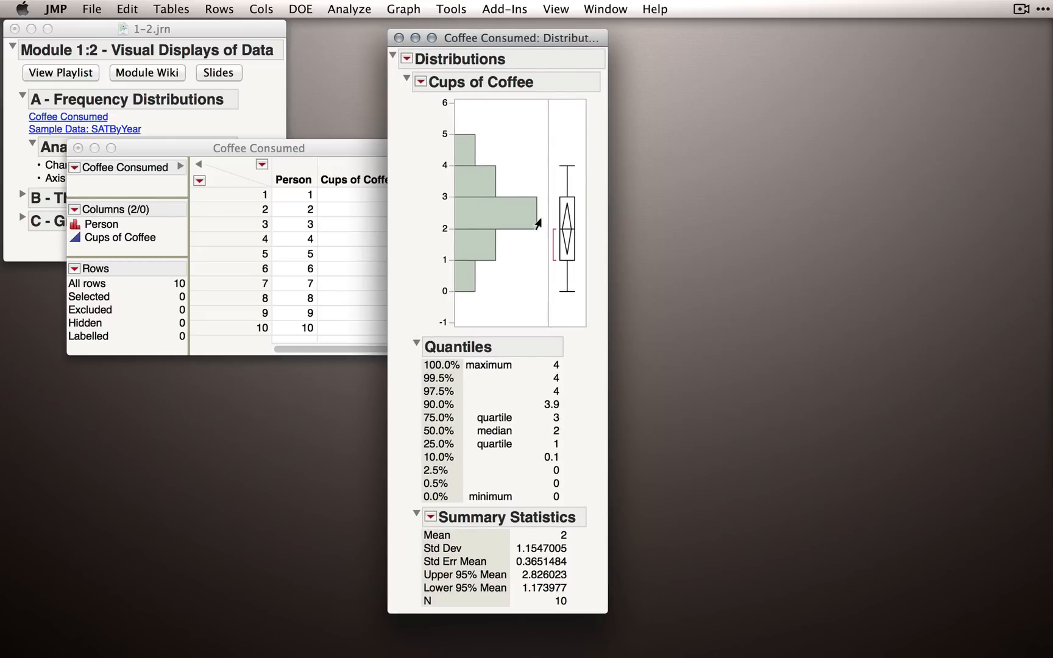
pyautogui.moveTo(501, 222)
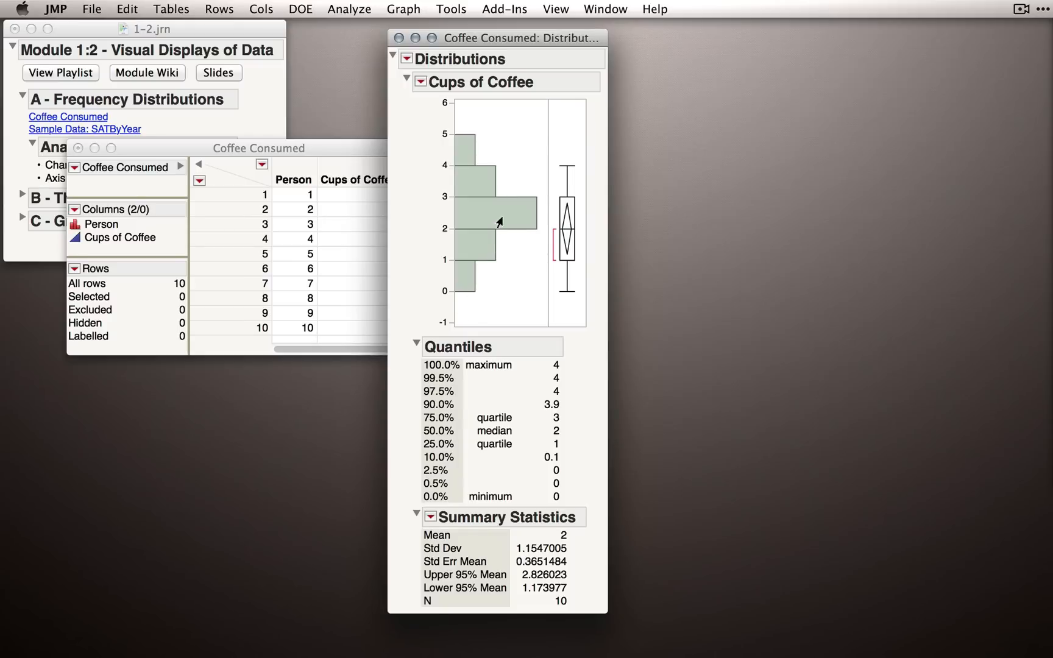
pyautogui.moveTo(462, 289)
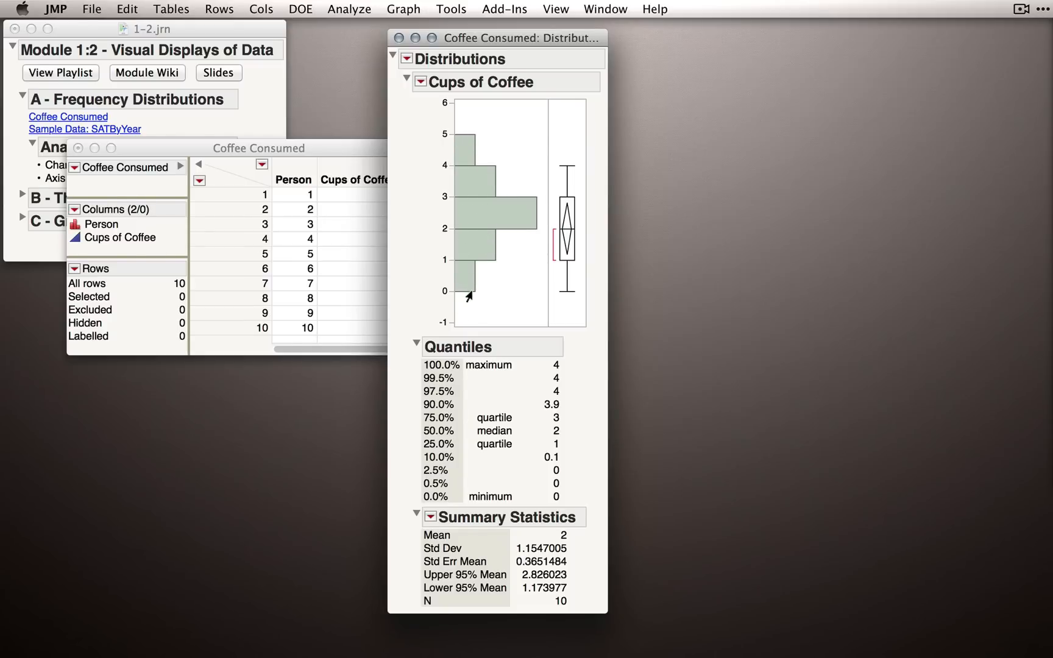
pyautogui.moveTo(516, 255)
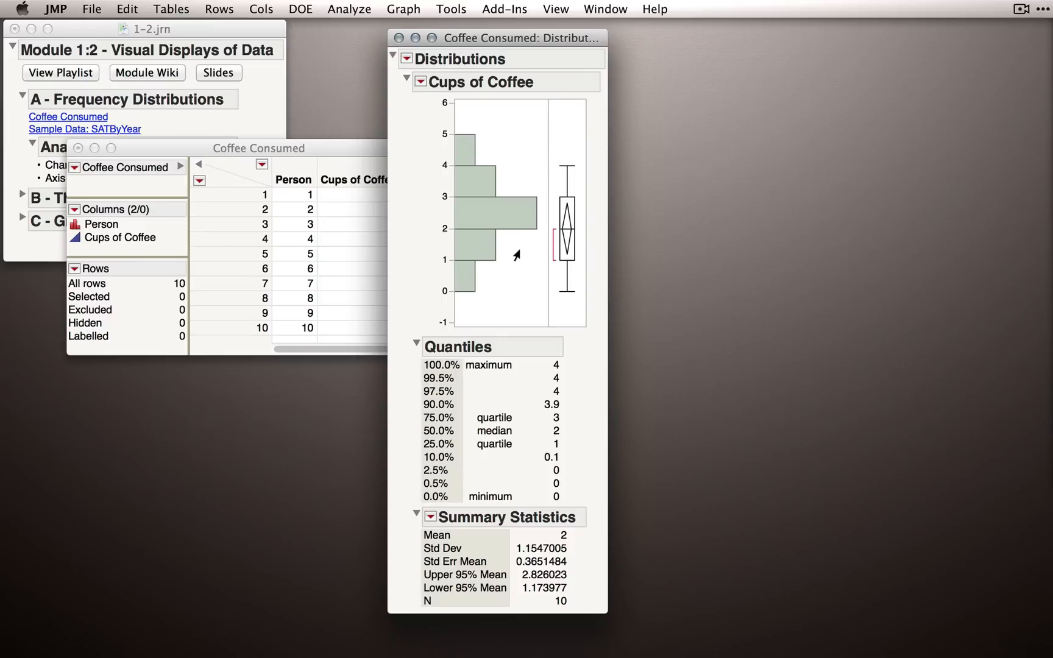
pyautogui.moveTo(515, 265)
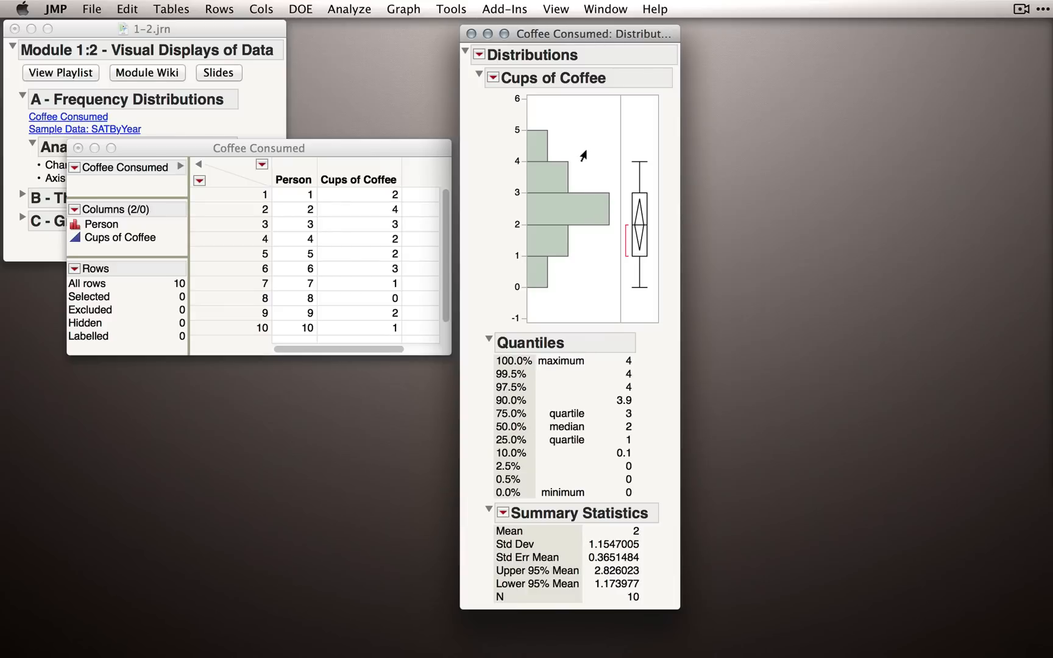
pyautogui.moveTo(521, 284)
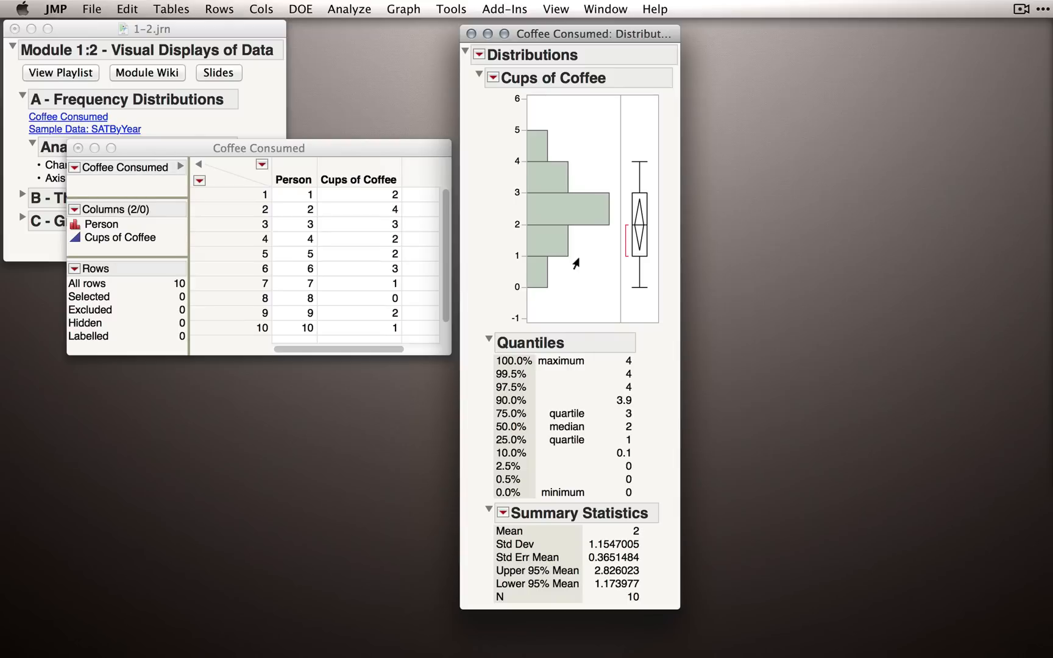
pyautogui.moveTo(540, 284)
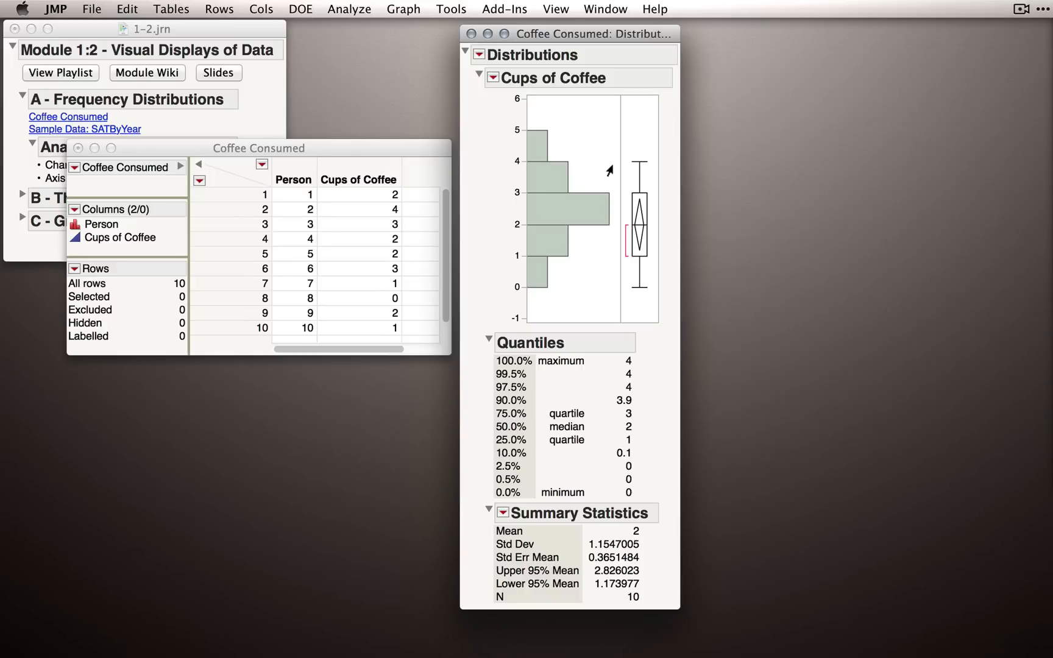
pyautogui.moveTo(570, 279)
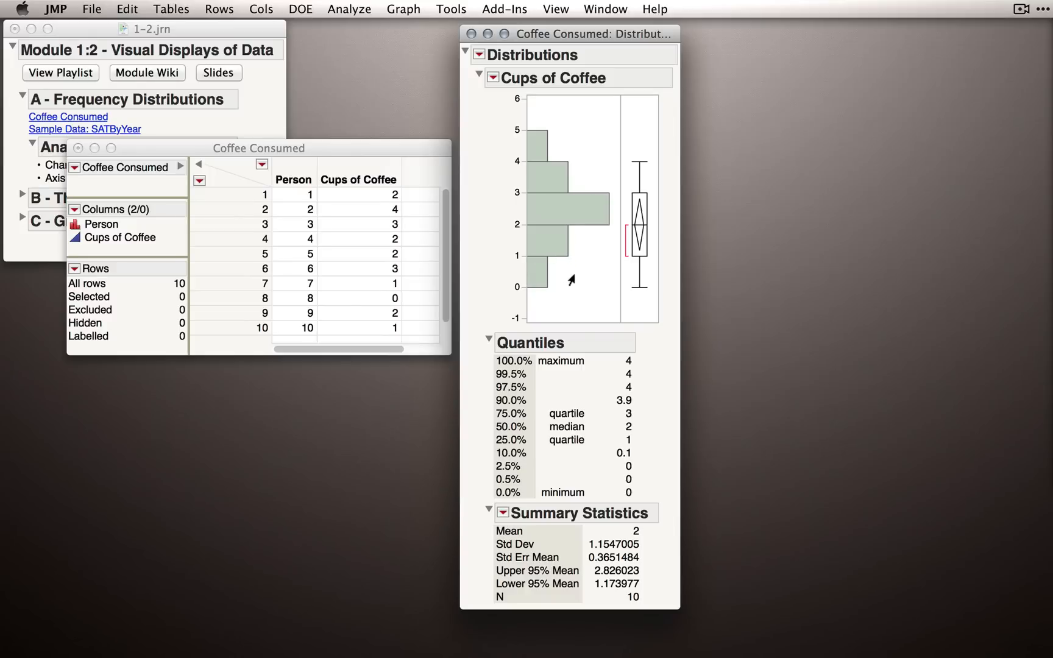
pyautogui.moveTo(580, 279)
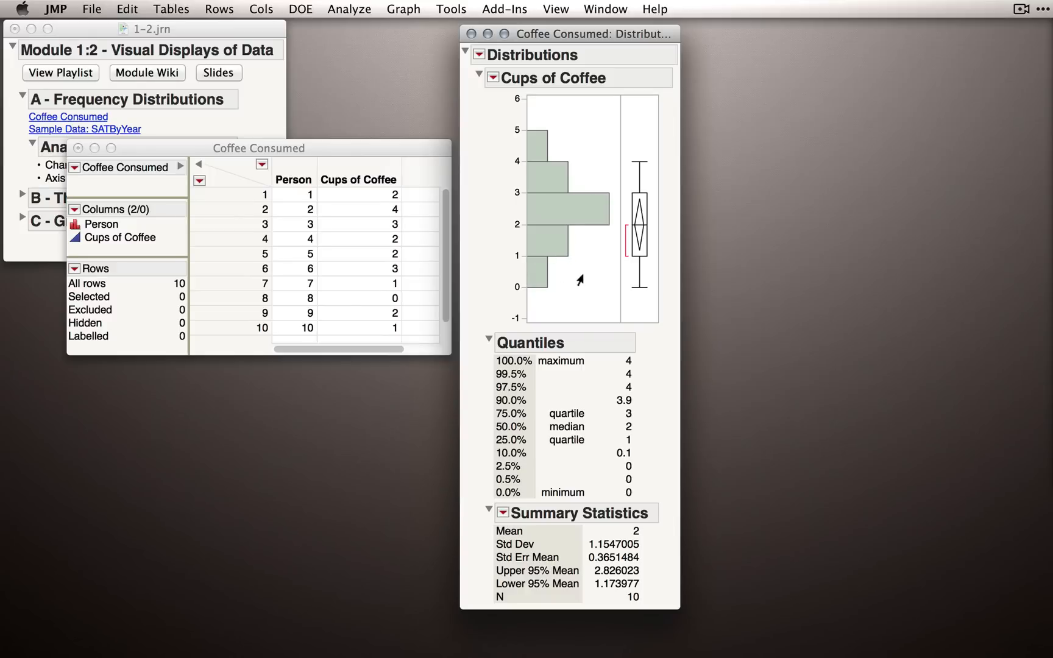
pyautogui.moveTo(453, 17)
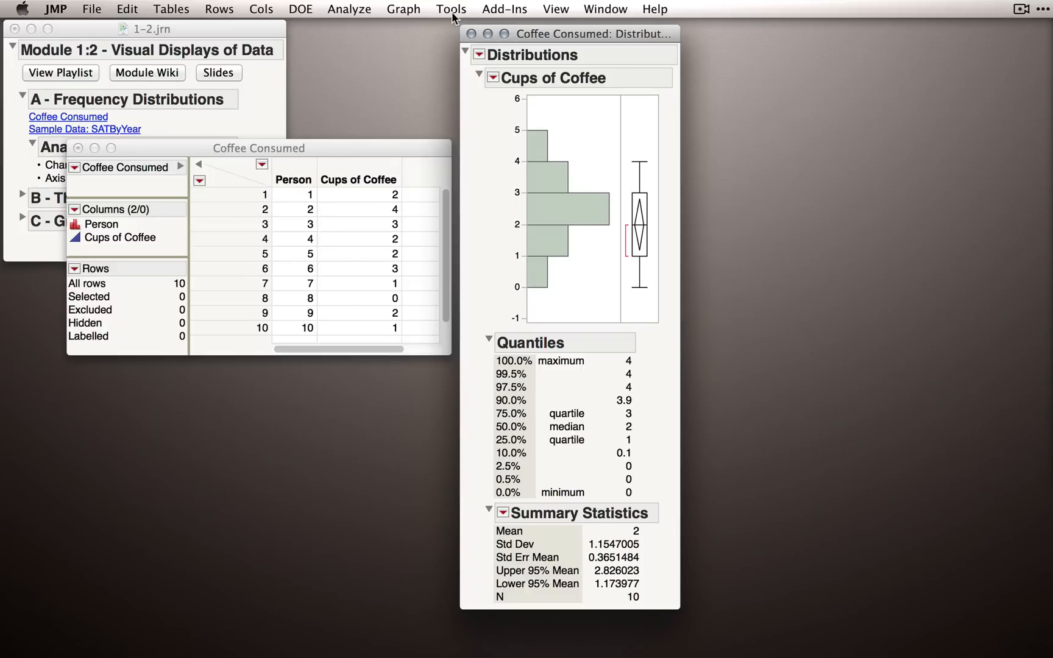
# Activate the Grabber tool from the Tools menu to resize histogram bins by hand.
pyautogui.click(450, 8)
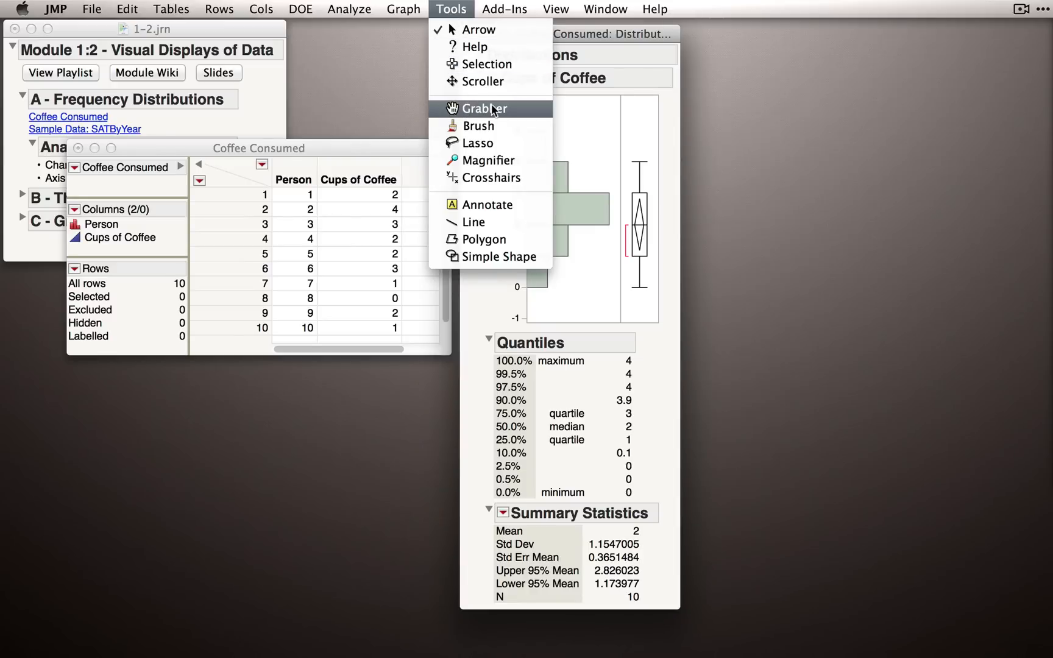
pyautogui.click(486, 108)
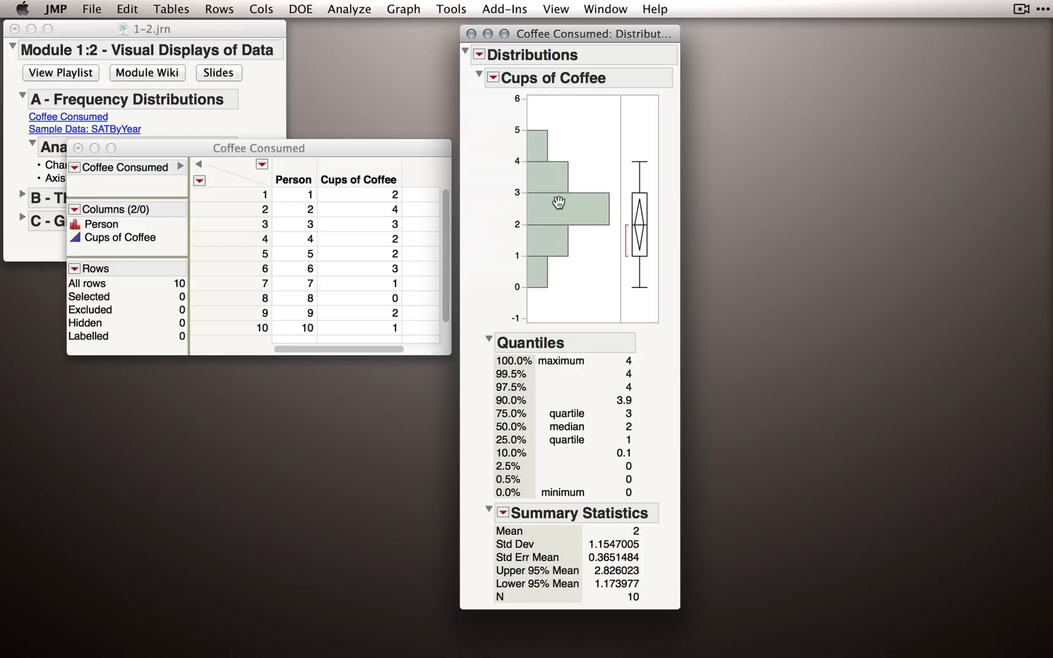
pyautogui.moveTo(568, 205)
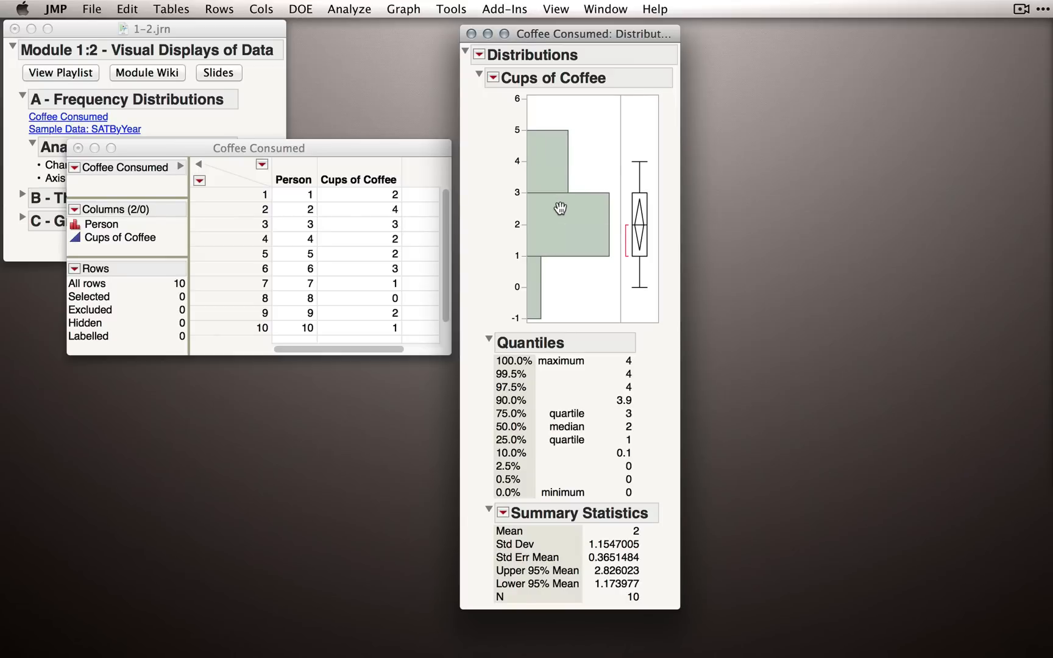
pyautogui.moveTo(556, 212)
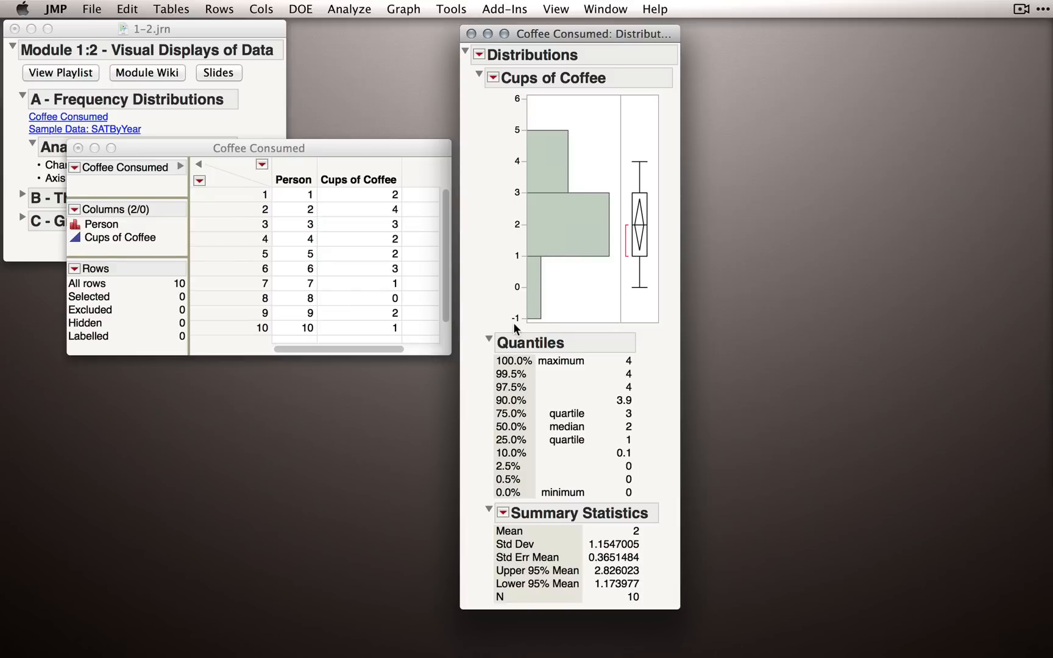
pyautogui.moveTo(517, 258)
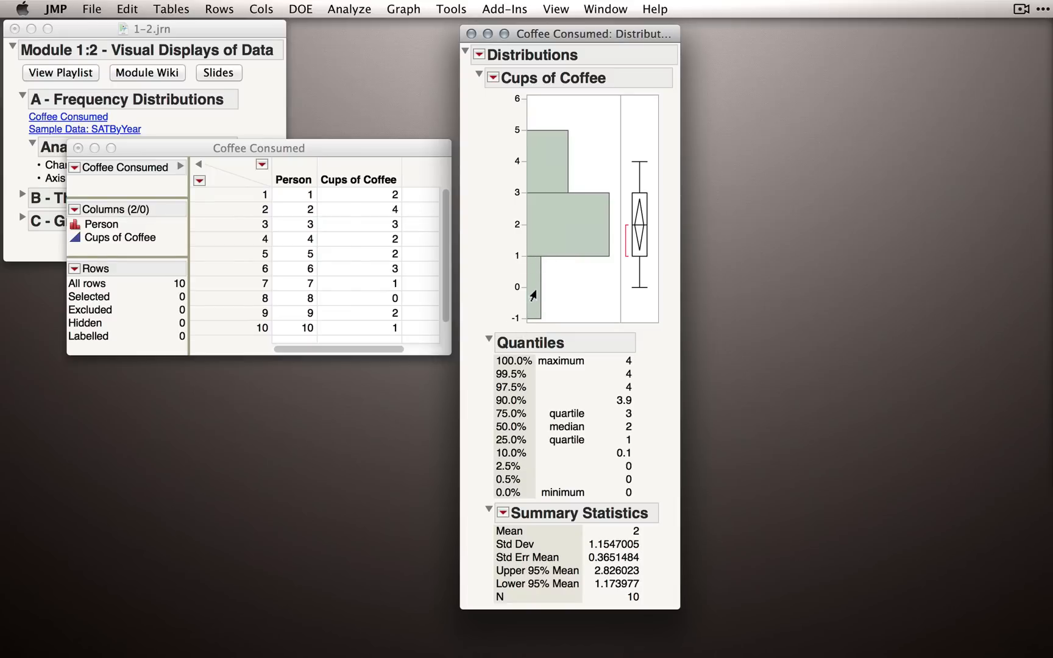
# Select the zero-cup bar, then the tallest two-cup-wide bar highlighting its 6 rows.
pyautogui.click(295, 299)
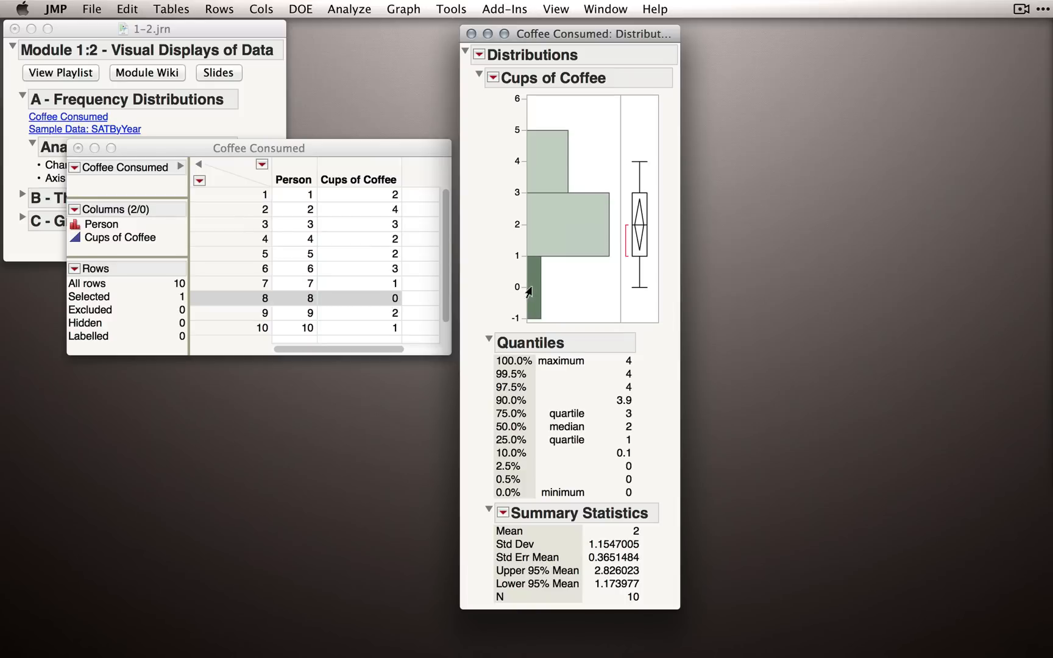
pyautogui.moveTo(530, 277)
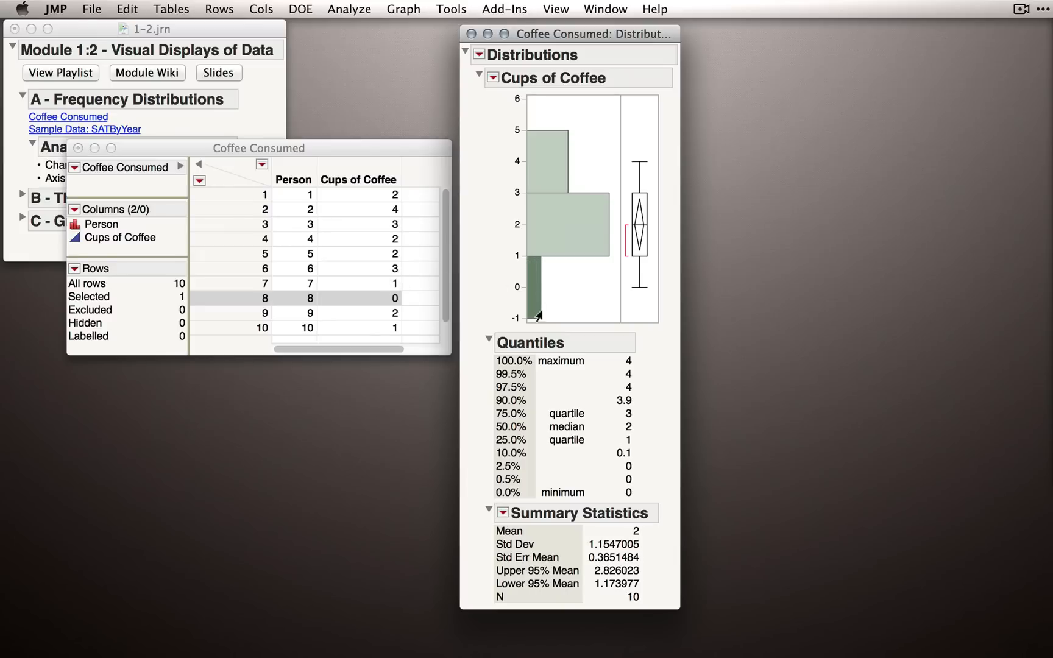
pyautogui.moveTo(523, 262)
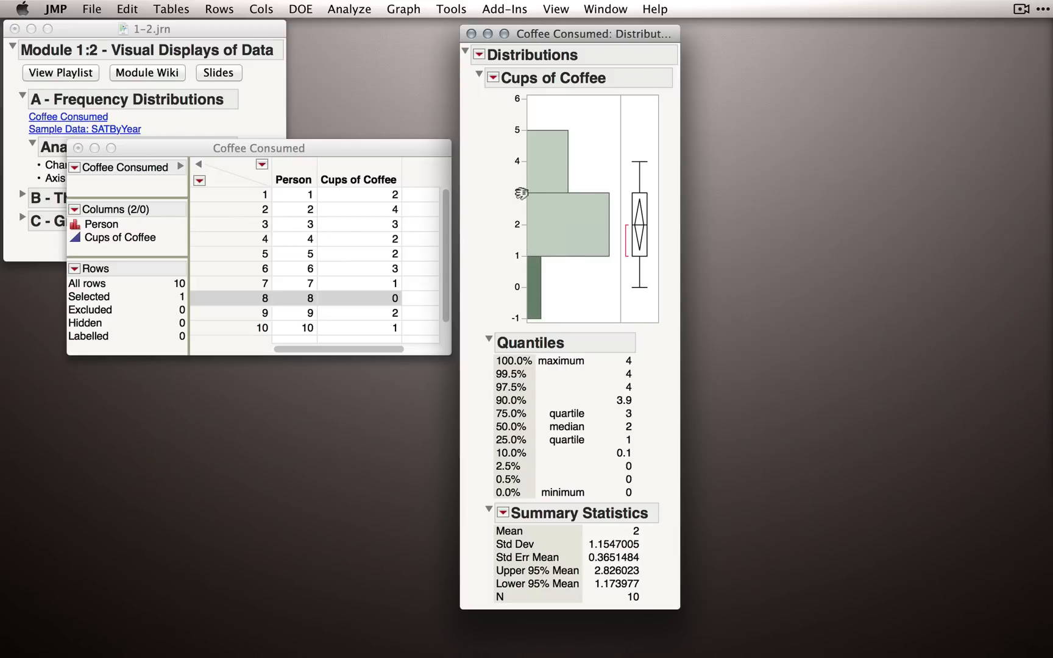
pyautogui.click(568, 228)
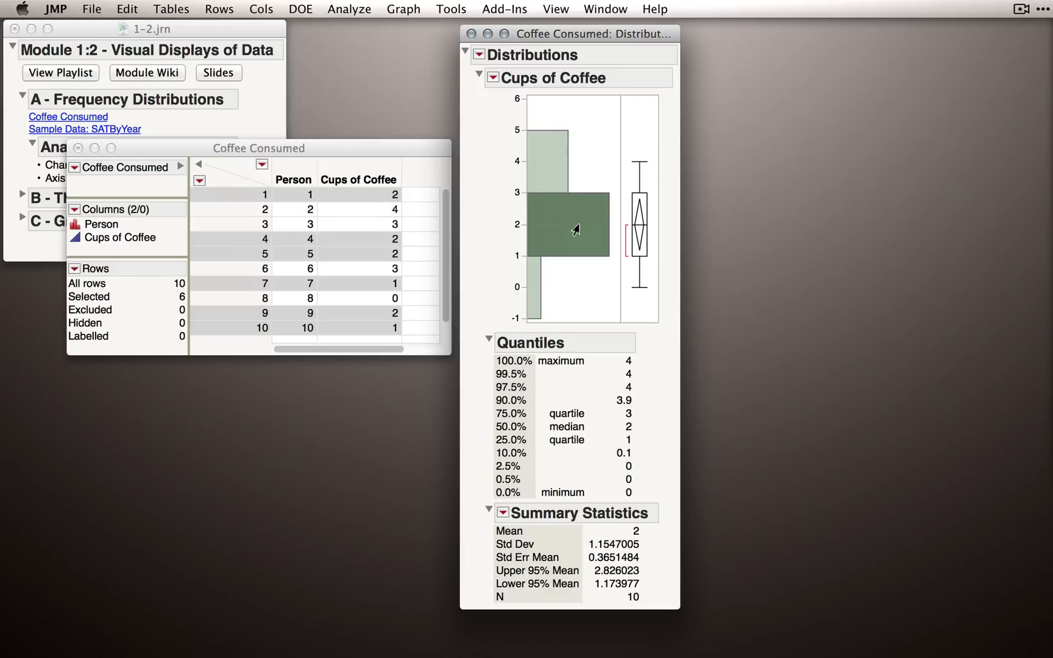
pyautogui.moveTo(579, 243)
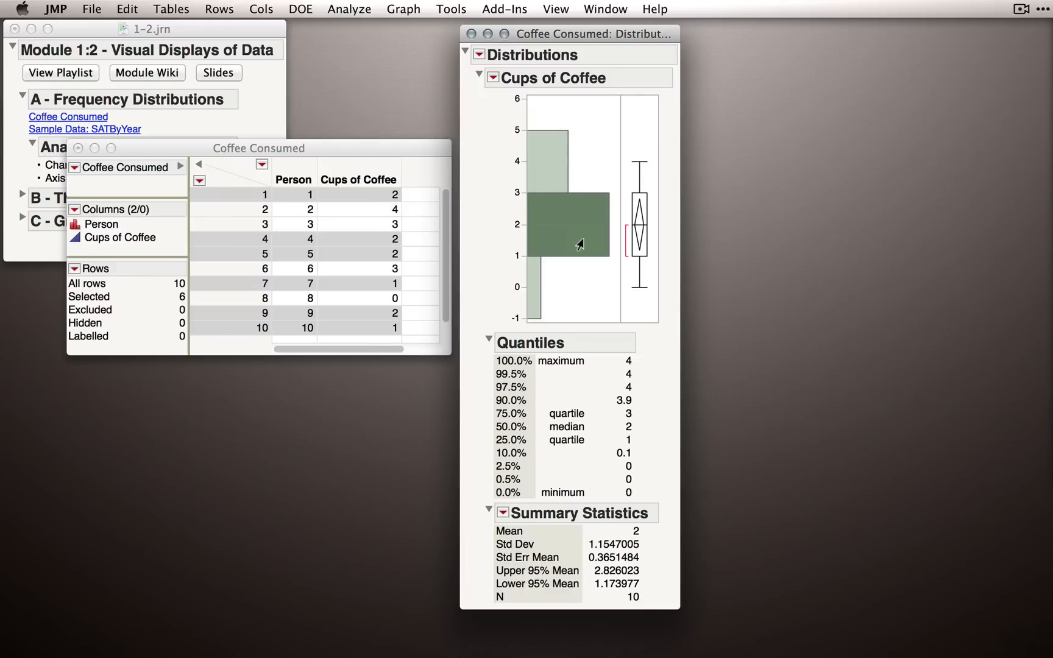
pyautogui.moveTo(614, 245)
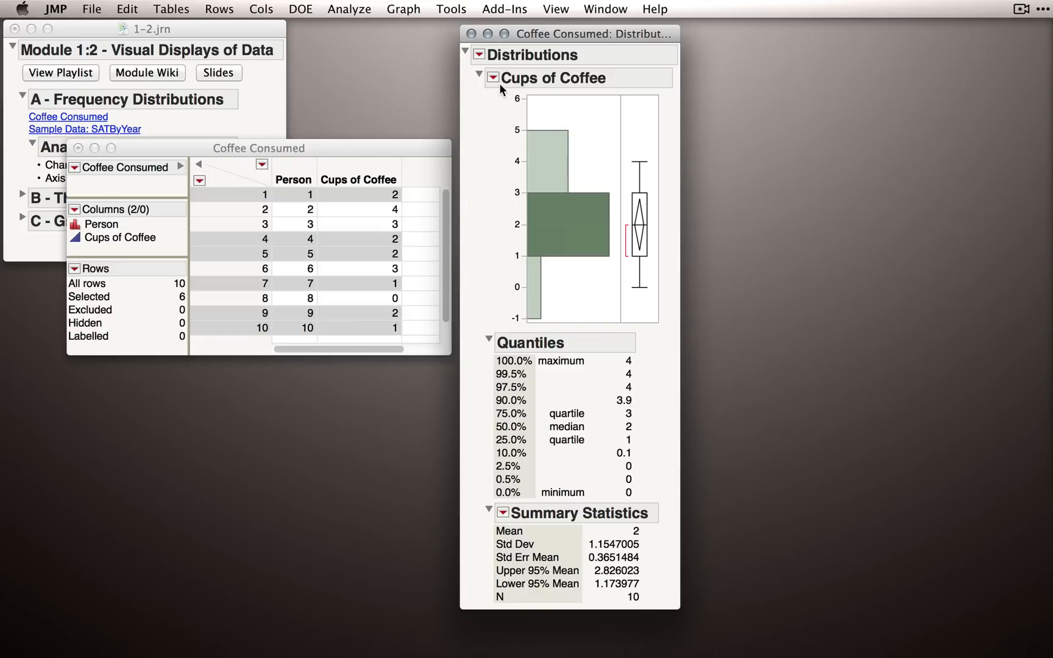
# Turn on Histogram Options > Show Counts so the bars show counts 3, 6 and 1.
pyautogui.click(493, 76)
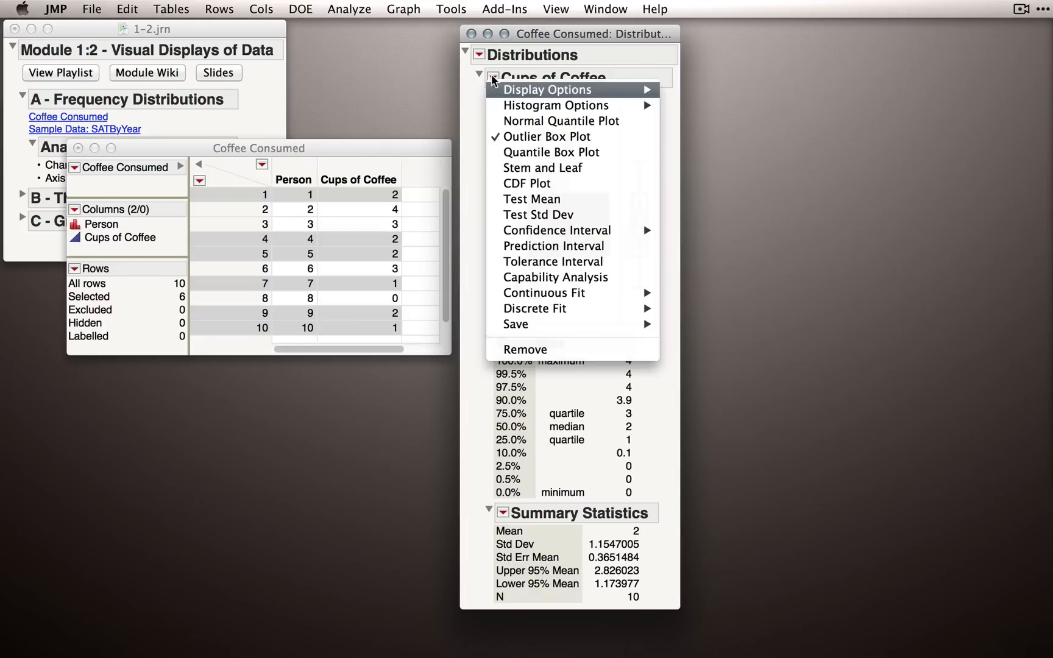
pyautogui.moveTo(555, 106)
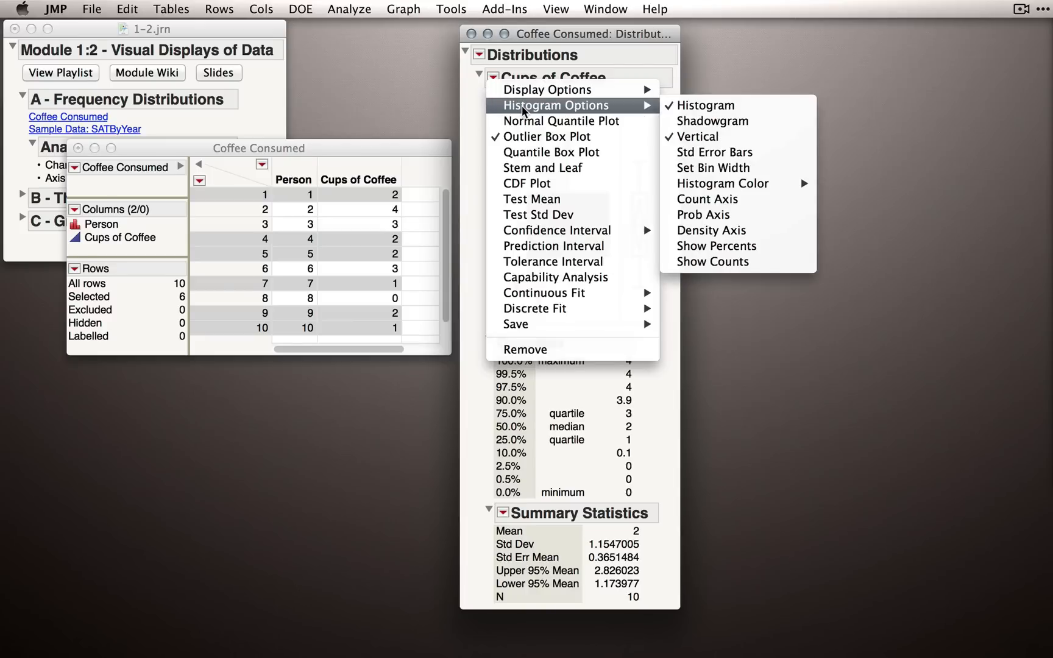
pyautogui.moveTo(715, 246)
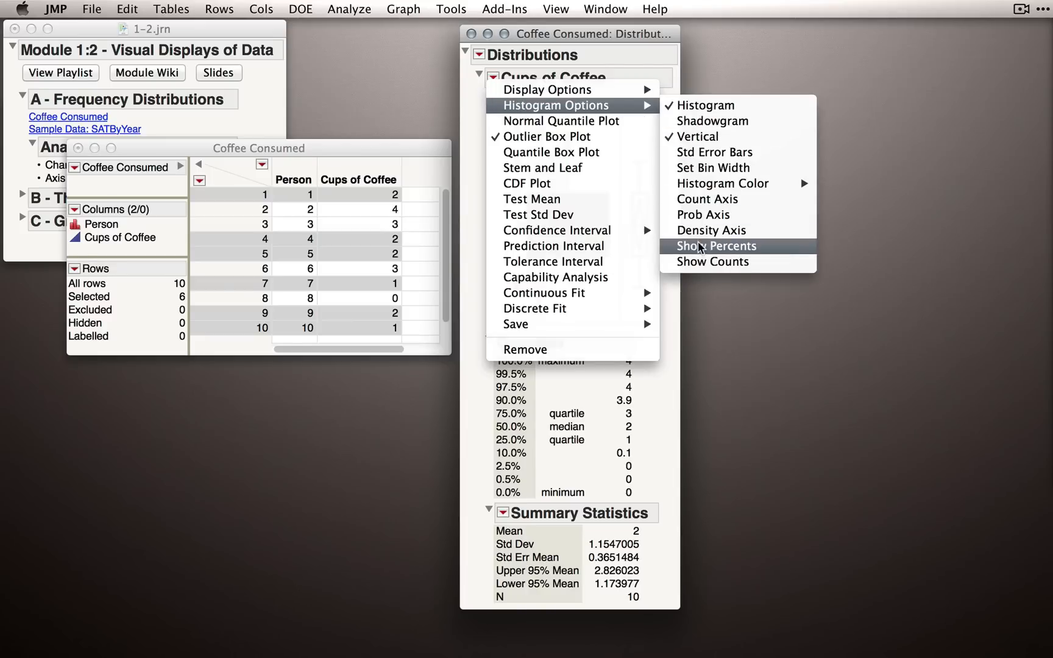
pyautogui.click(716, 246)
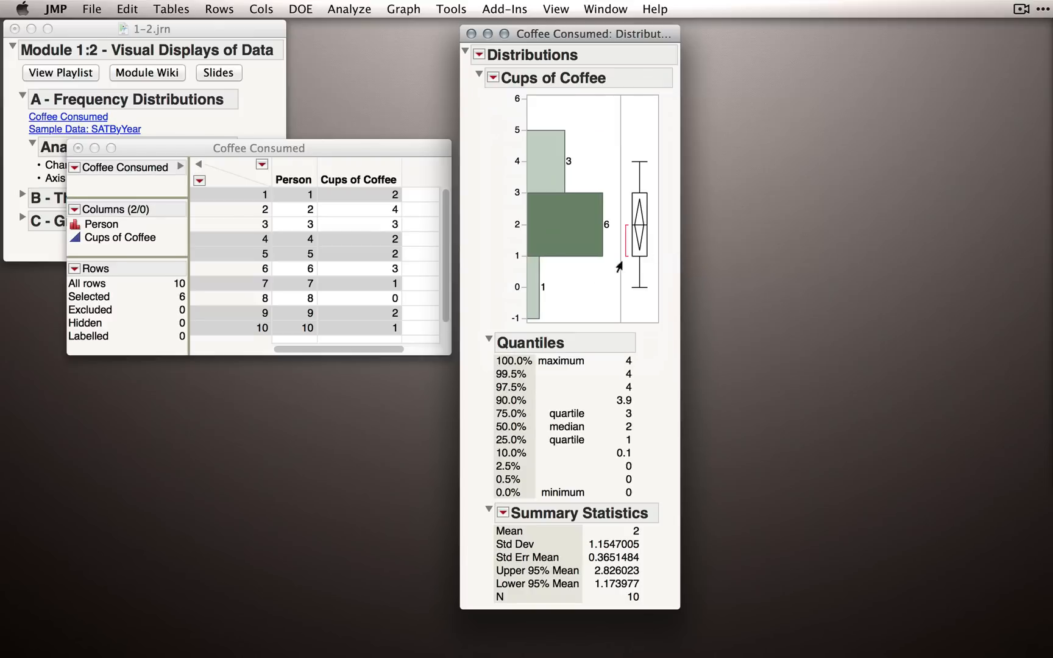
pyautogui.moveTo(591, 292)
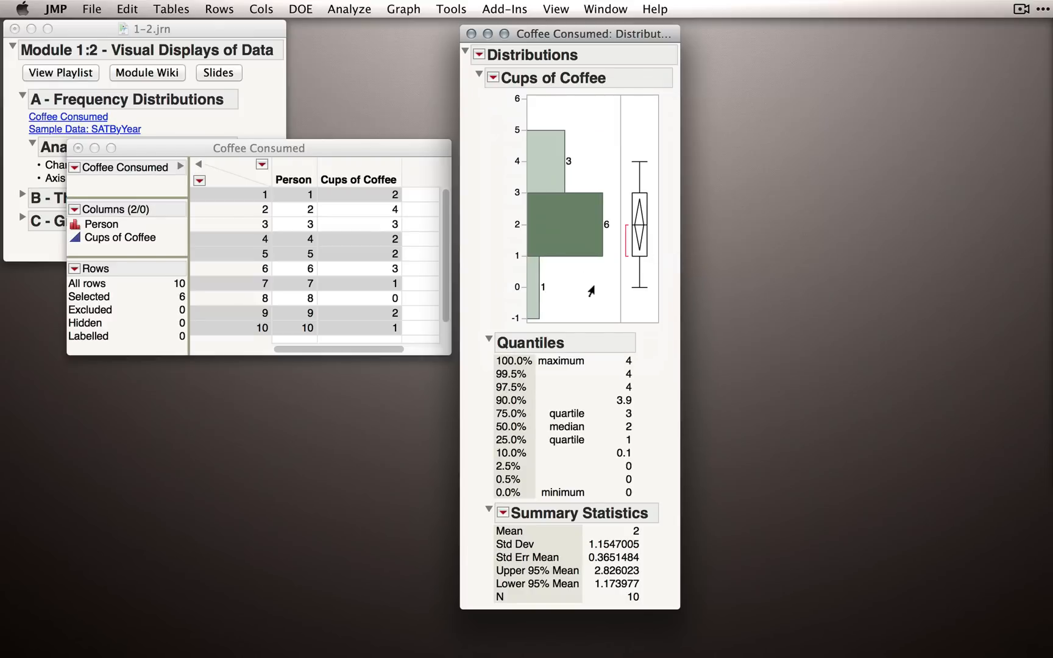
pyautogui.moveTo(568, 167)
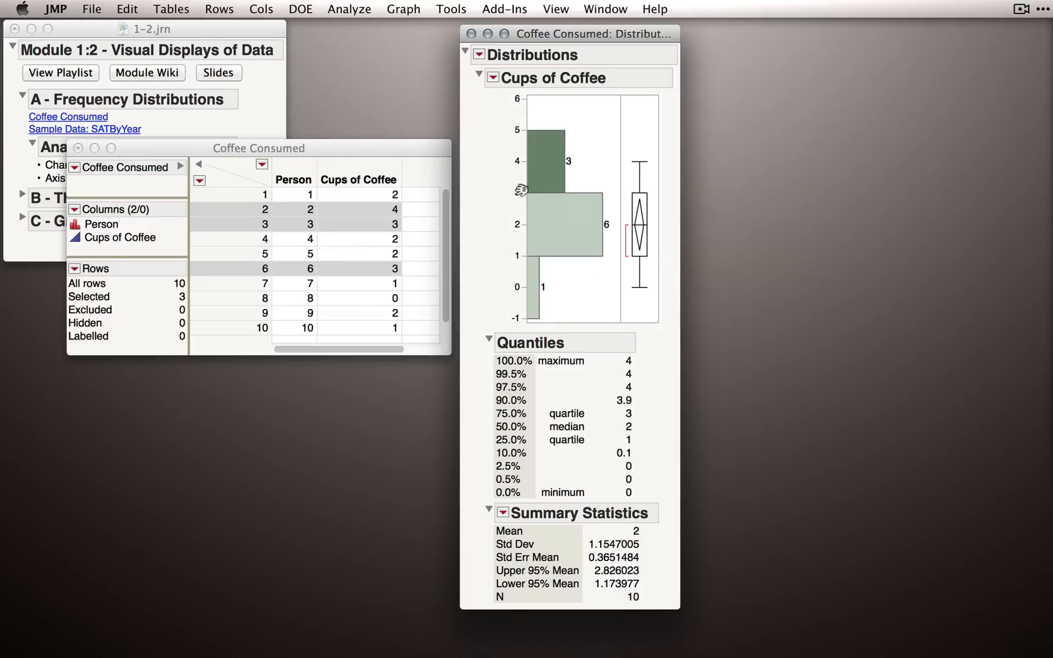
pyautogui.moveTo(387, 215)
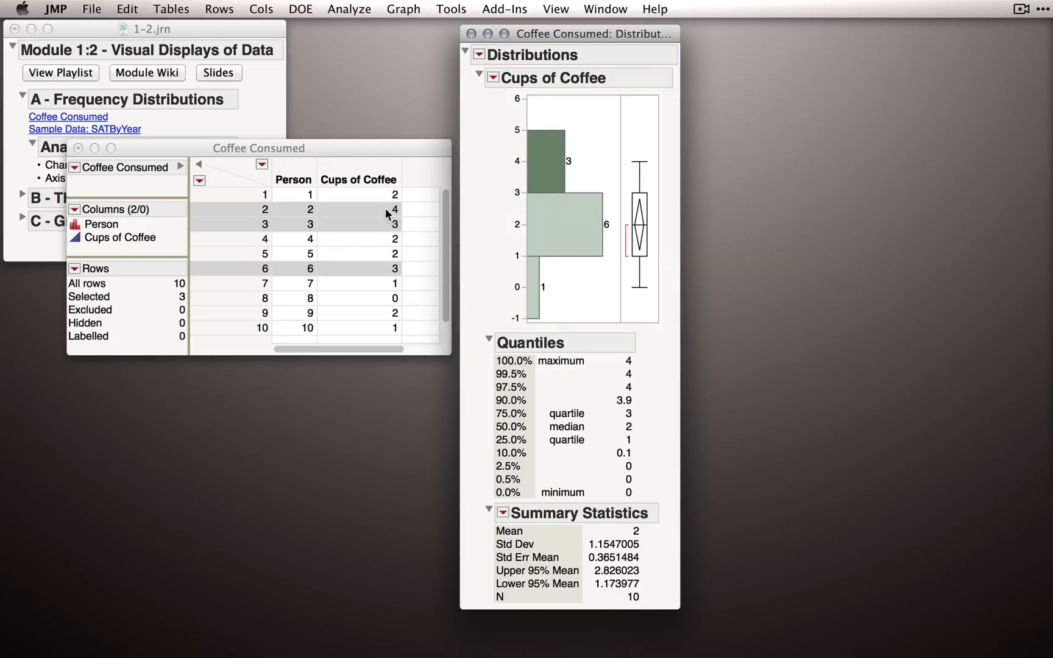
pyautogui.moveTo(574, 141)
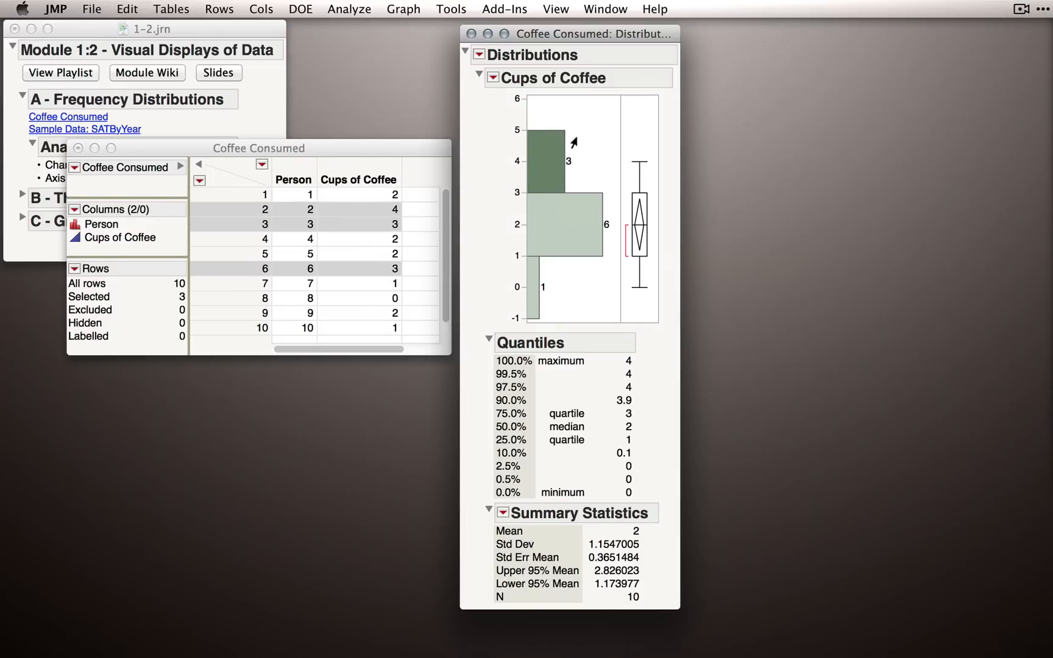
# Switch to the Grabber tool again to narrow the bins to counts 1, 2, 4, 2, 1, 0.
pyautogui.click(449, 9)
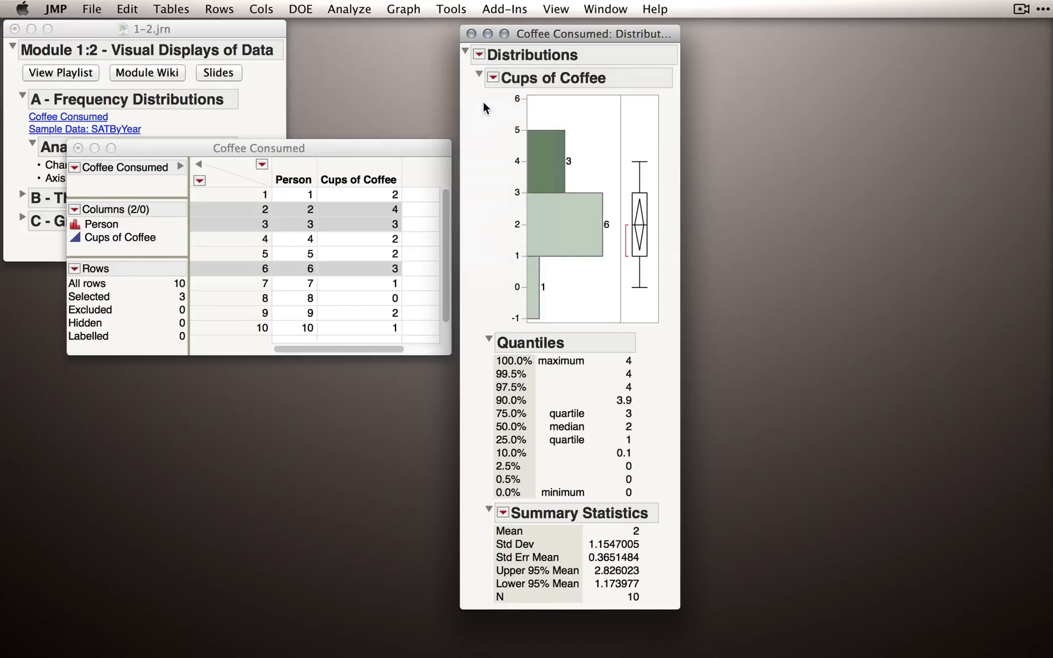
pyautogui.moveTo(551, 219)
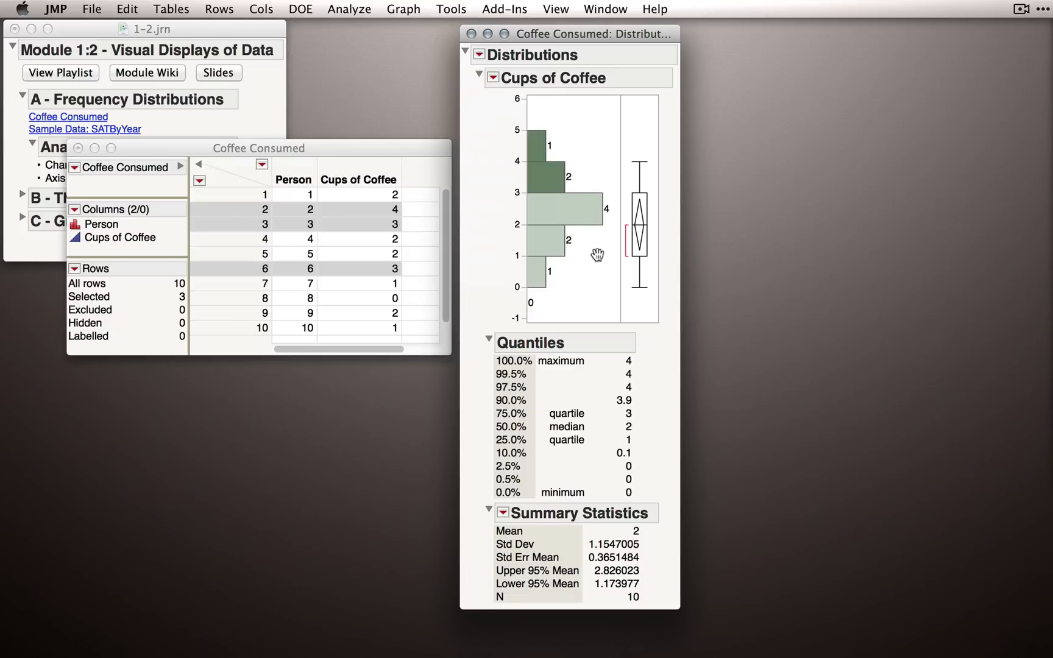
pyautogui.moveTo(593, 274)
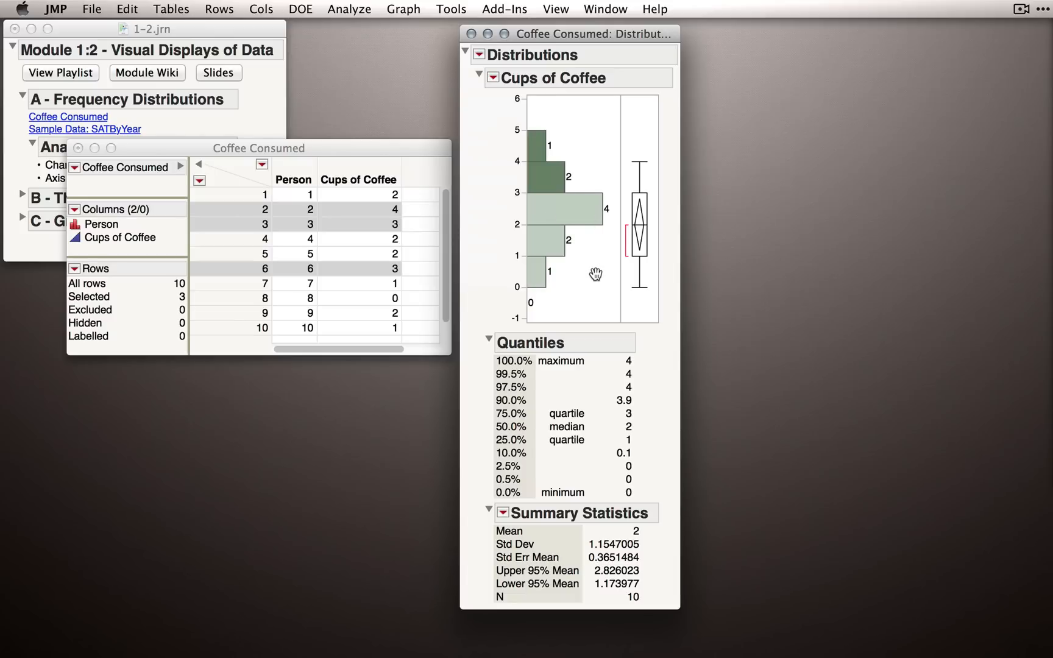
pyautogui.moveTo(594, 274)
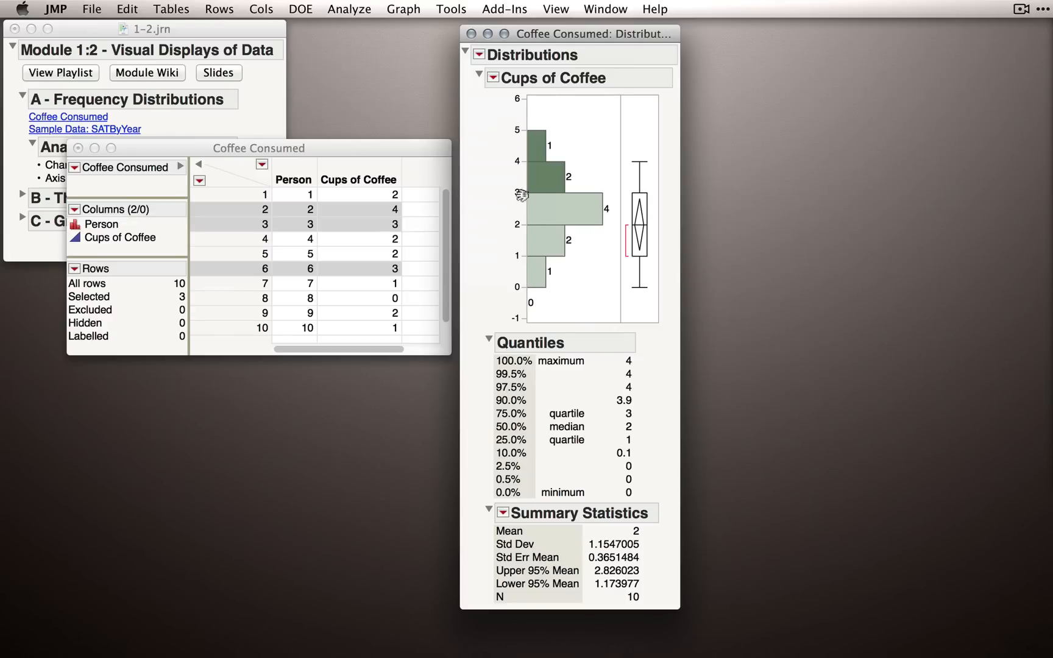
pyautogui.moveTo(591, 264)
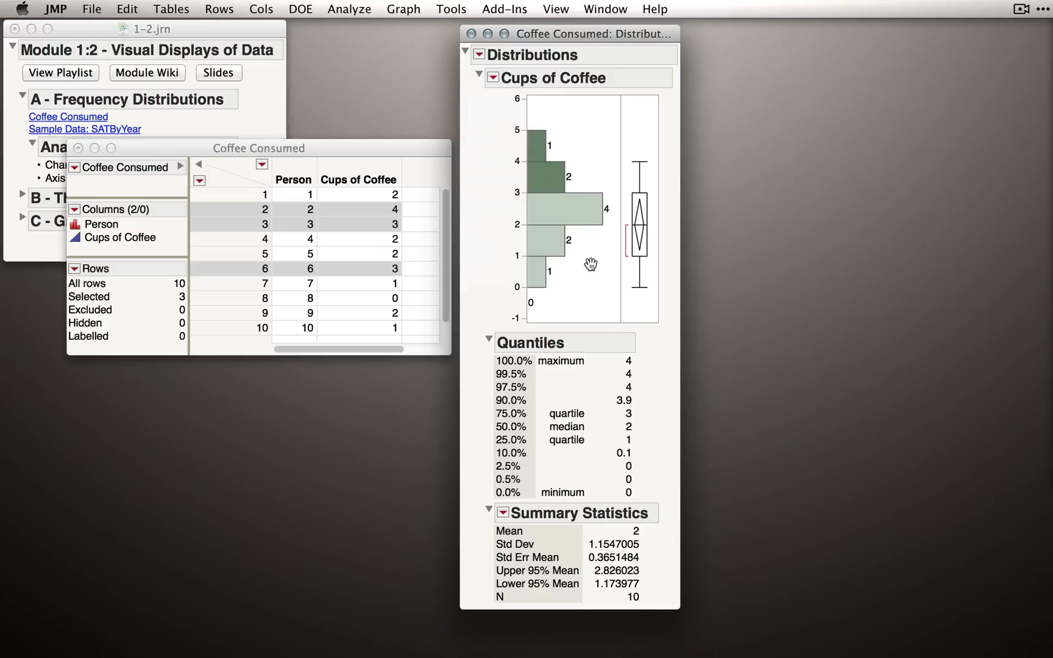
# Set the Y axis Increment to 2, giving two-cup bars with counts 3, 6 and 1.
pyautogui.click(451, 9)
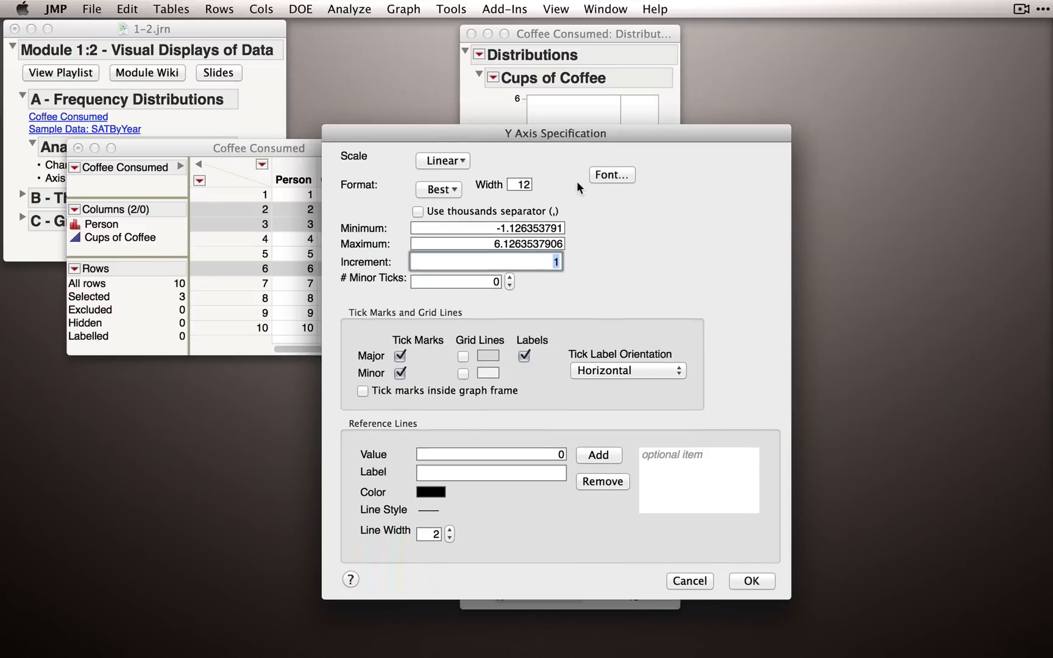
pyautogui.click(749, 582)
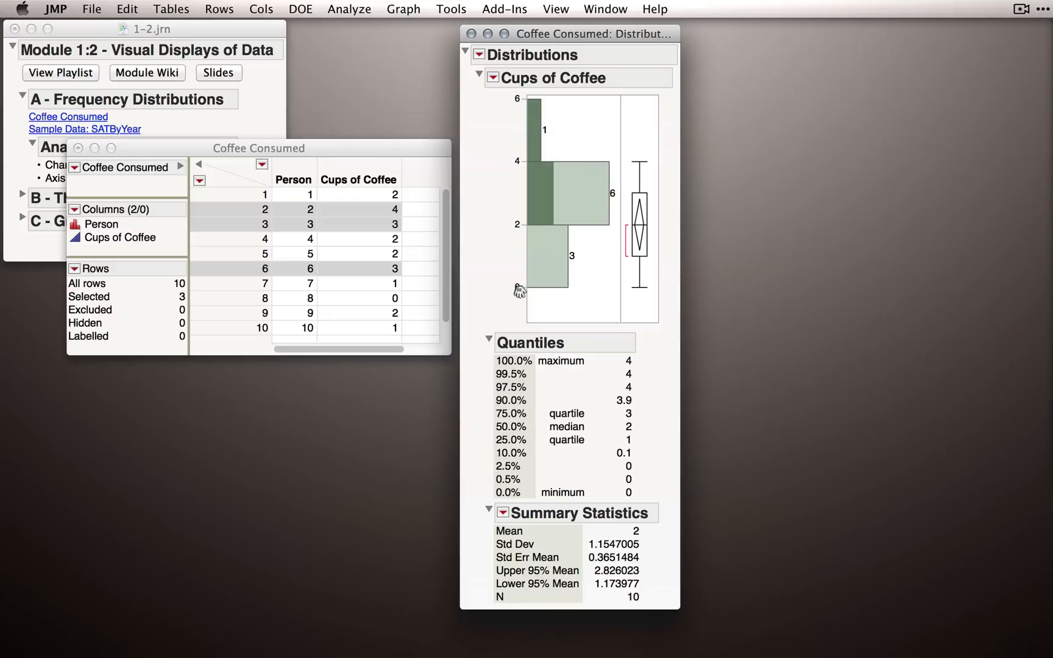
pyautogui.moveTo(591, 316)
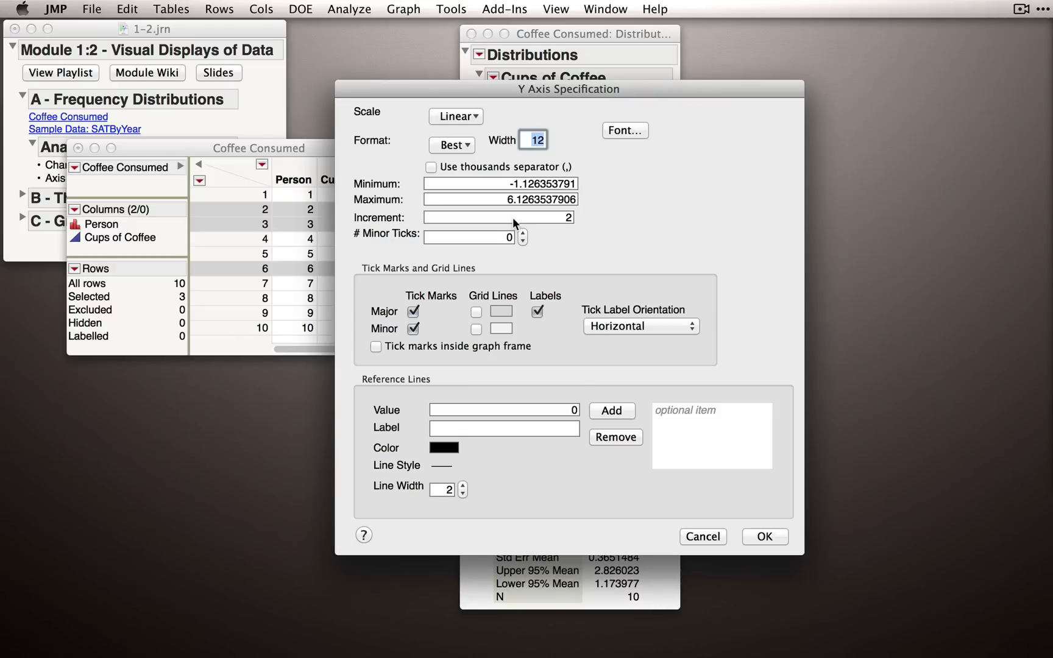
# Change the Y axis Increment back to 1, restoring one-cup bars.
pyautogui.click(500, 217)
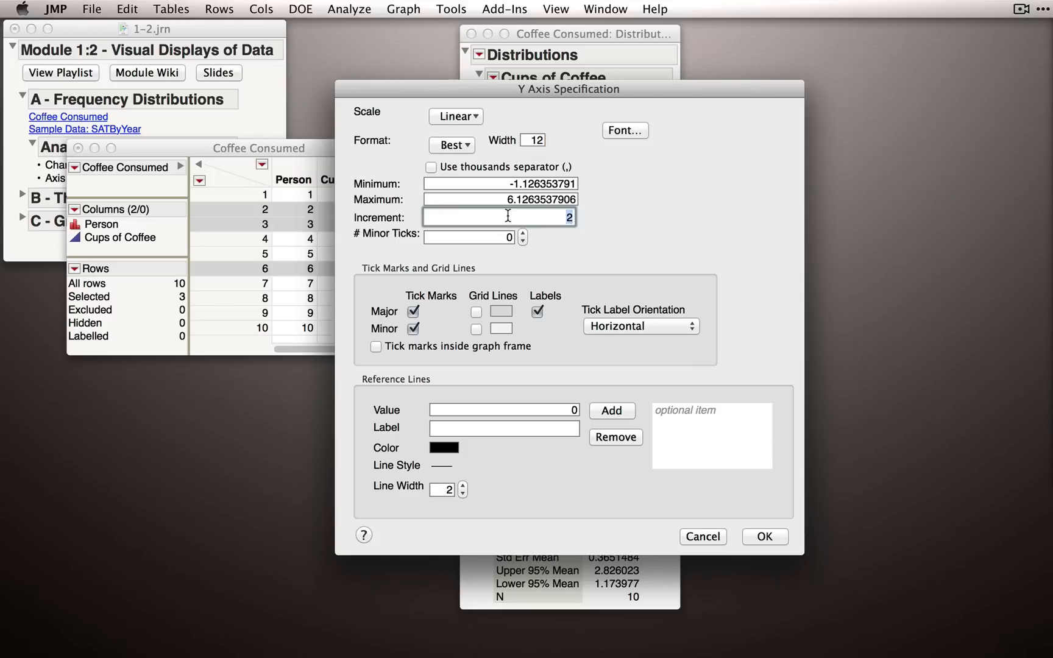
pyautogui.click(764, 536)
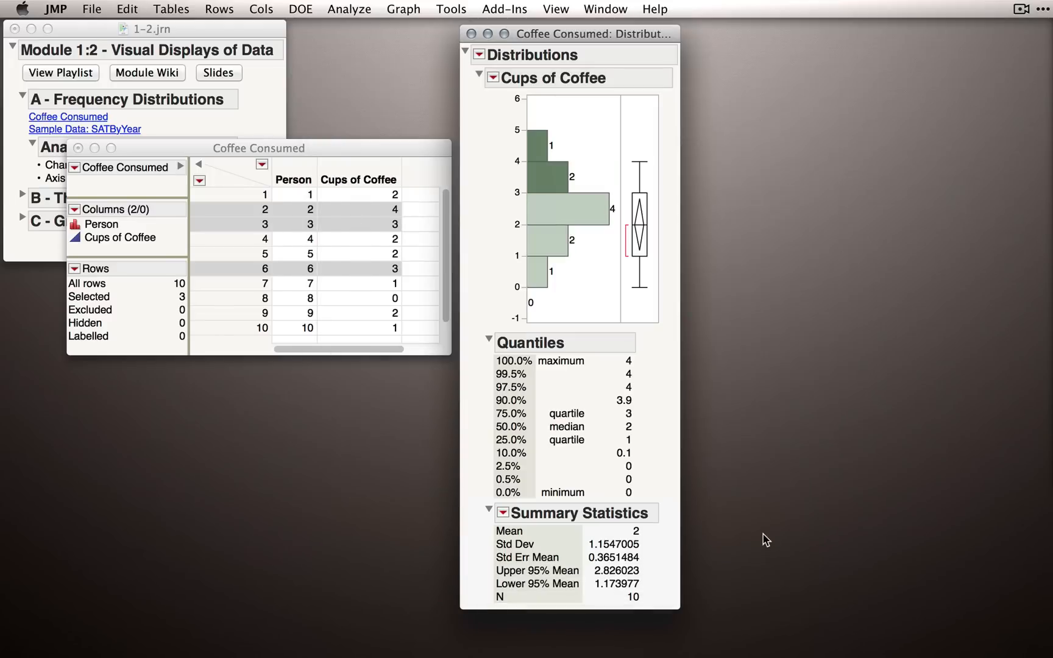
pyautogui.moveTo(579, 308)
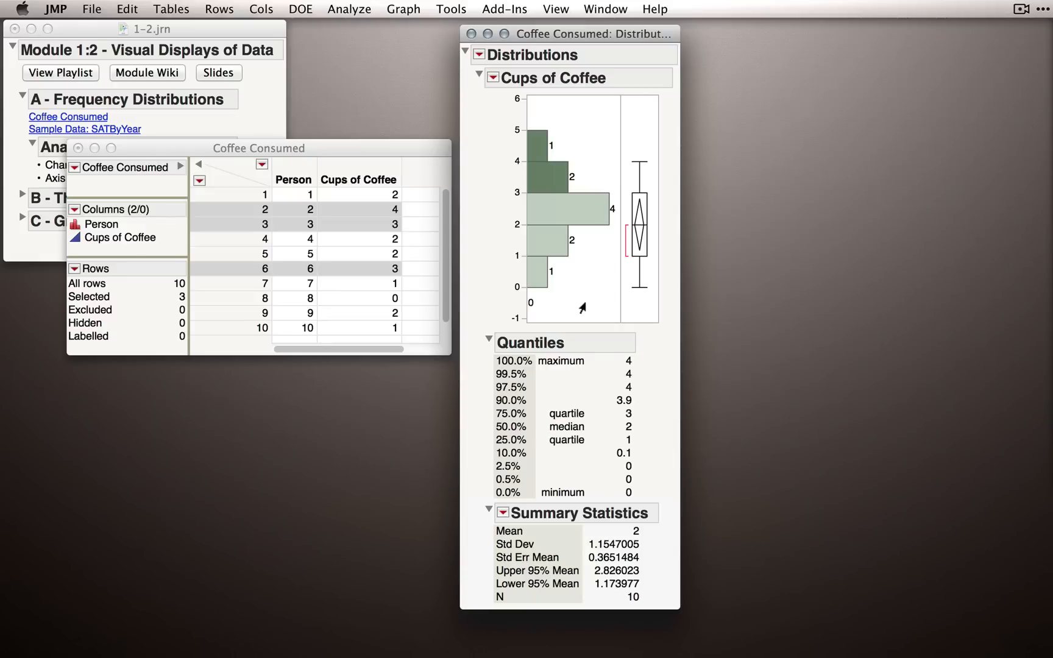
pyautogui.moveTo(611, 238)
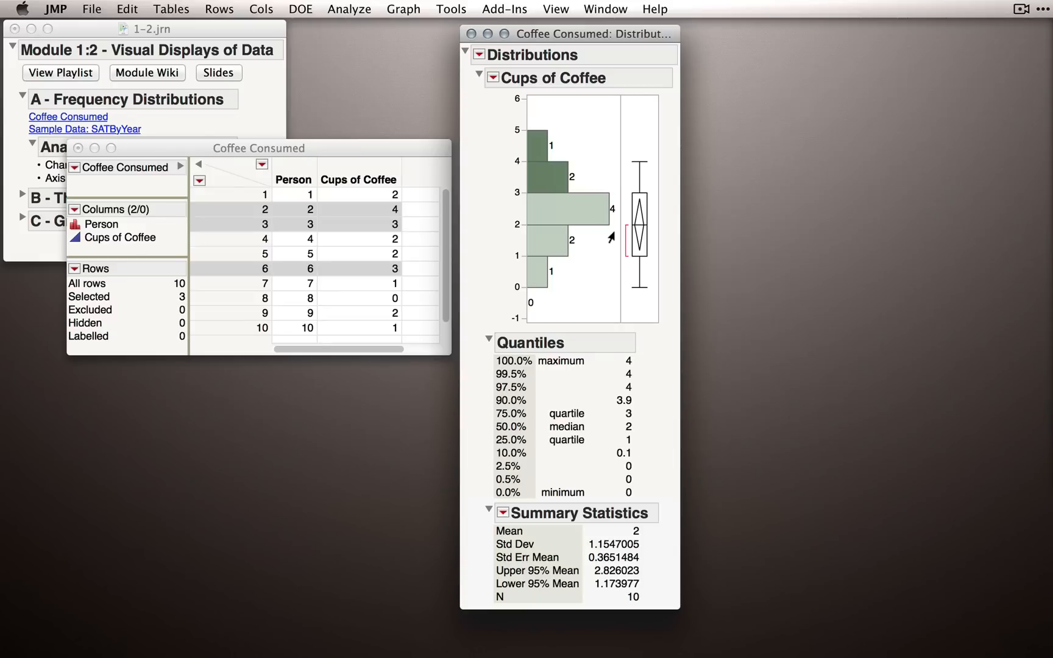